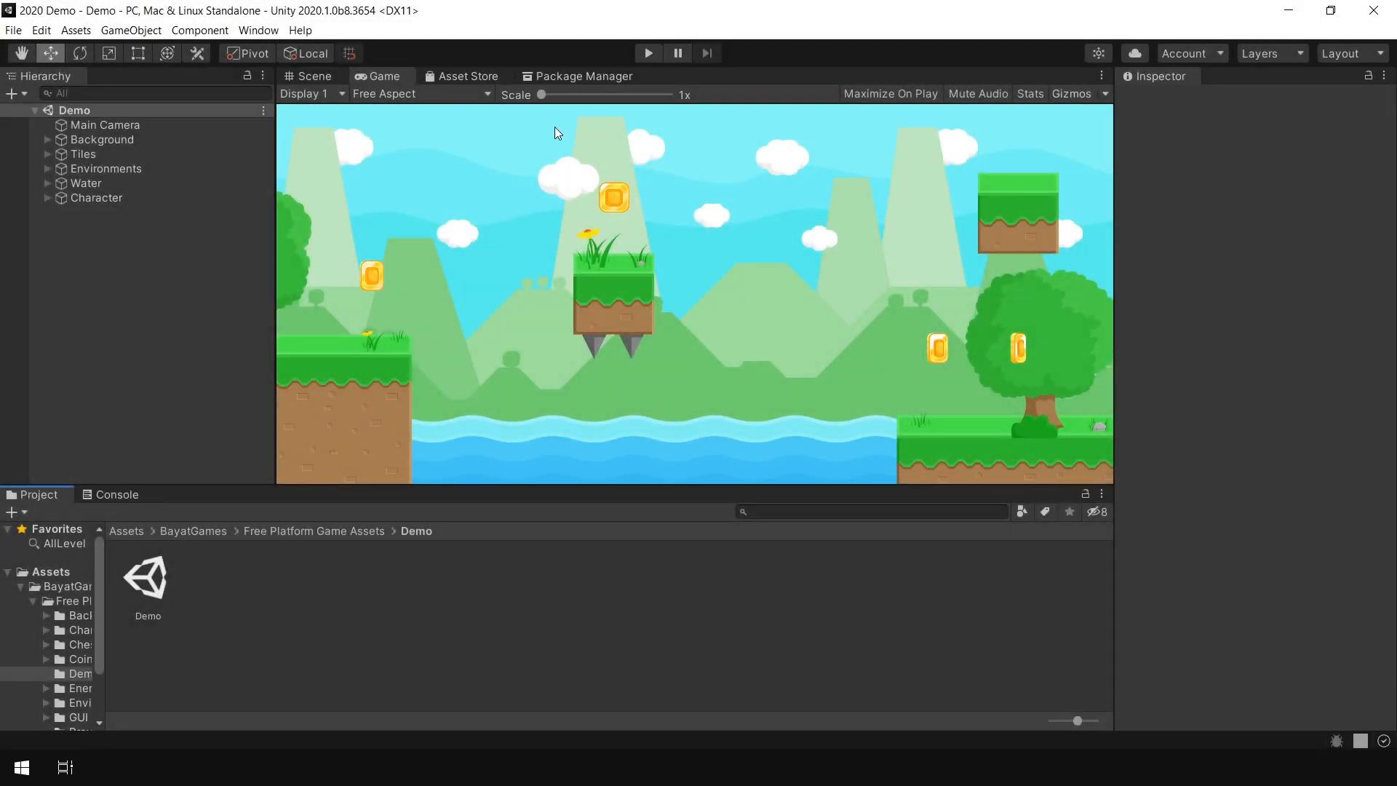
# View the Asset Store tab, then return to the empty Untitled scene with camera and light.
pyautogui.click(469, 76)
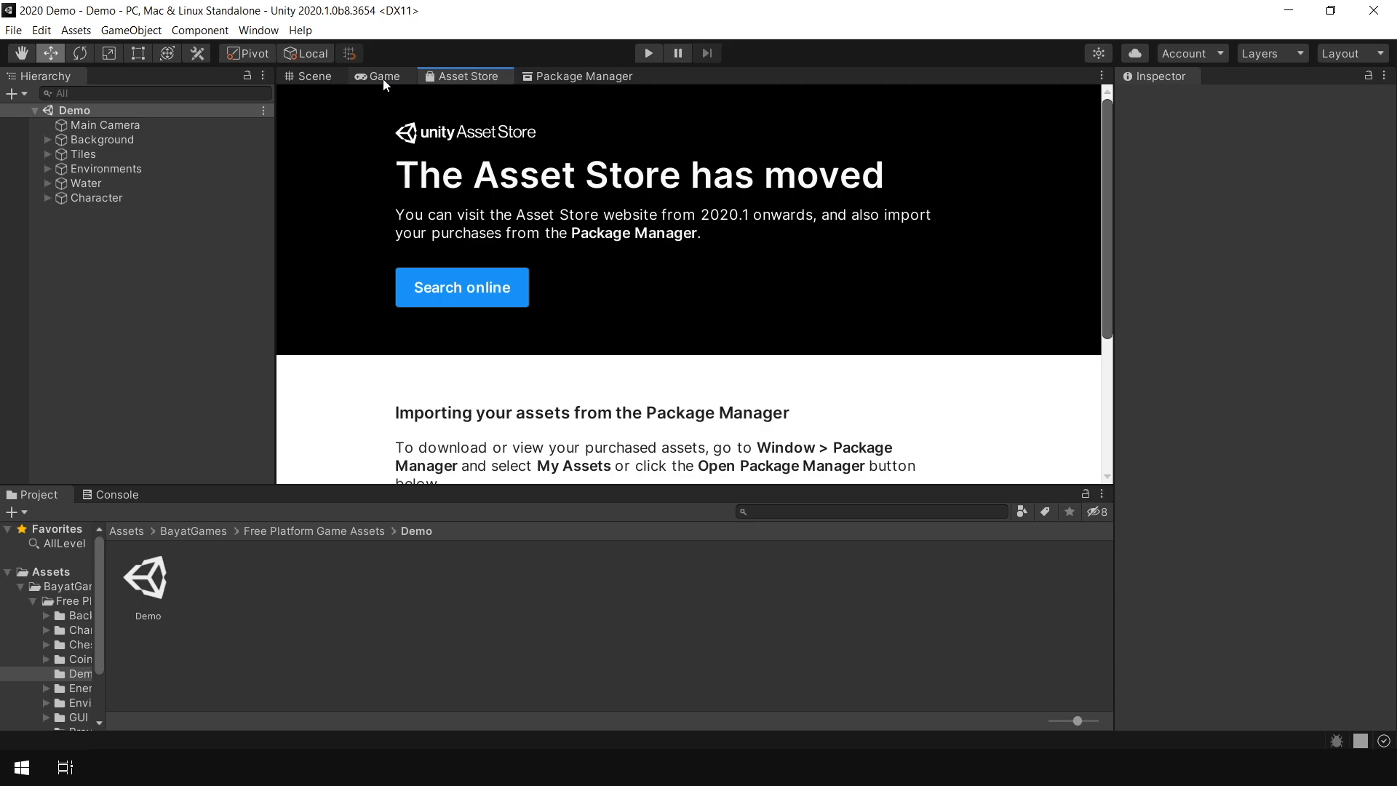
pyautogui.click(384, 76)
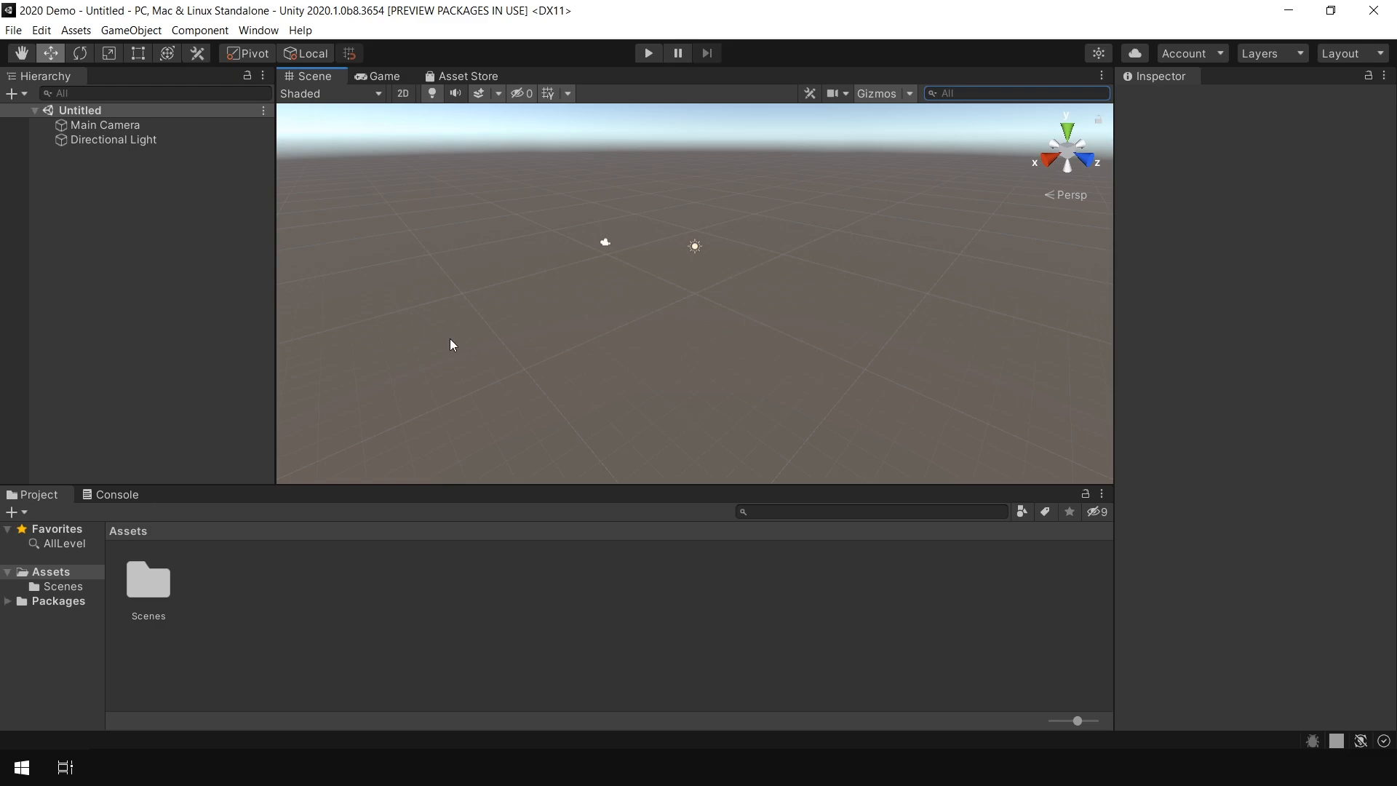
# Open the Asset Store window from the Window menu.
pyautogui.click(258, 31)
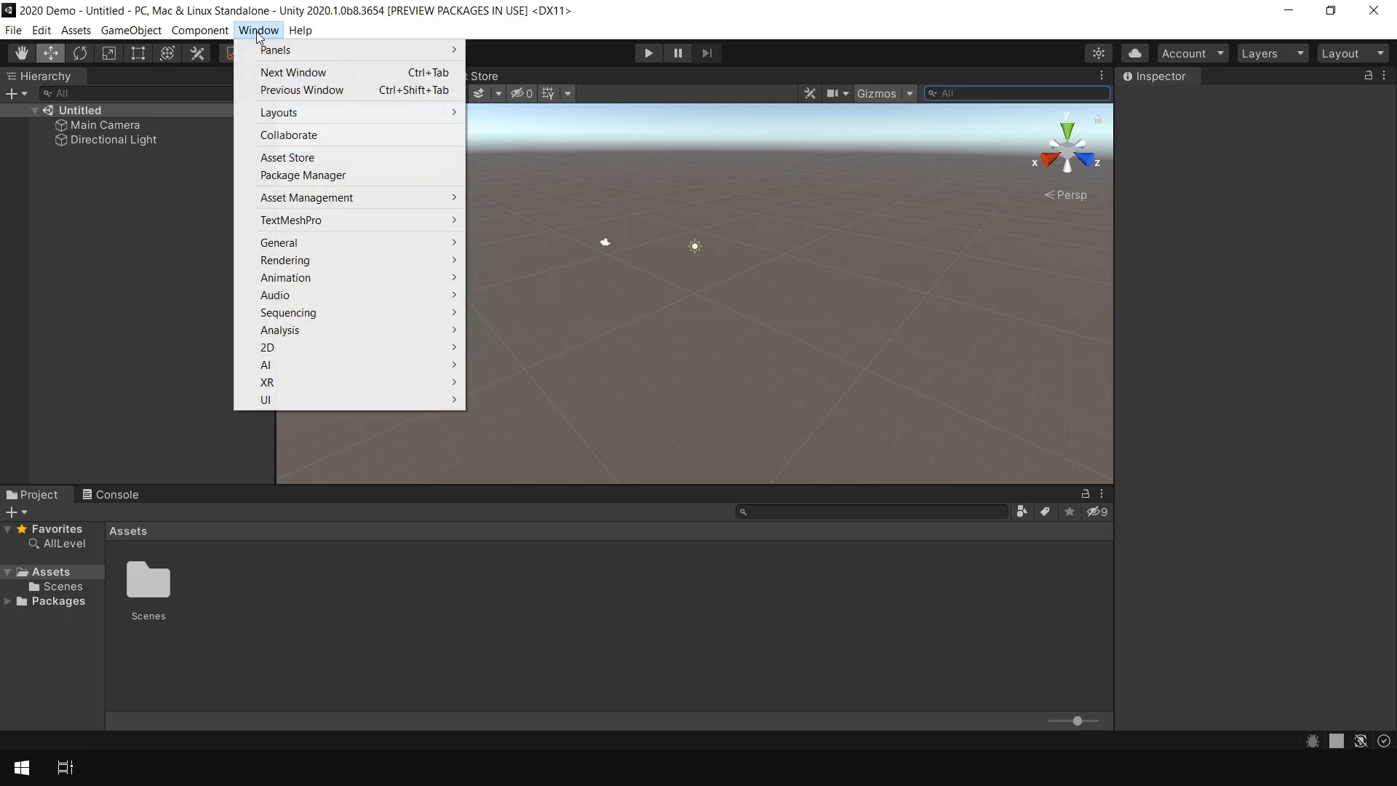
pyautogui.click(287, 157)
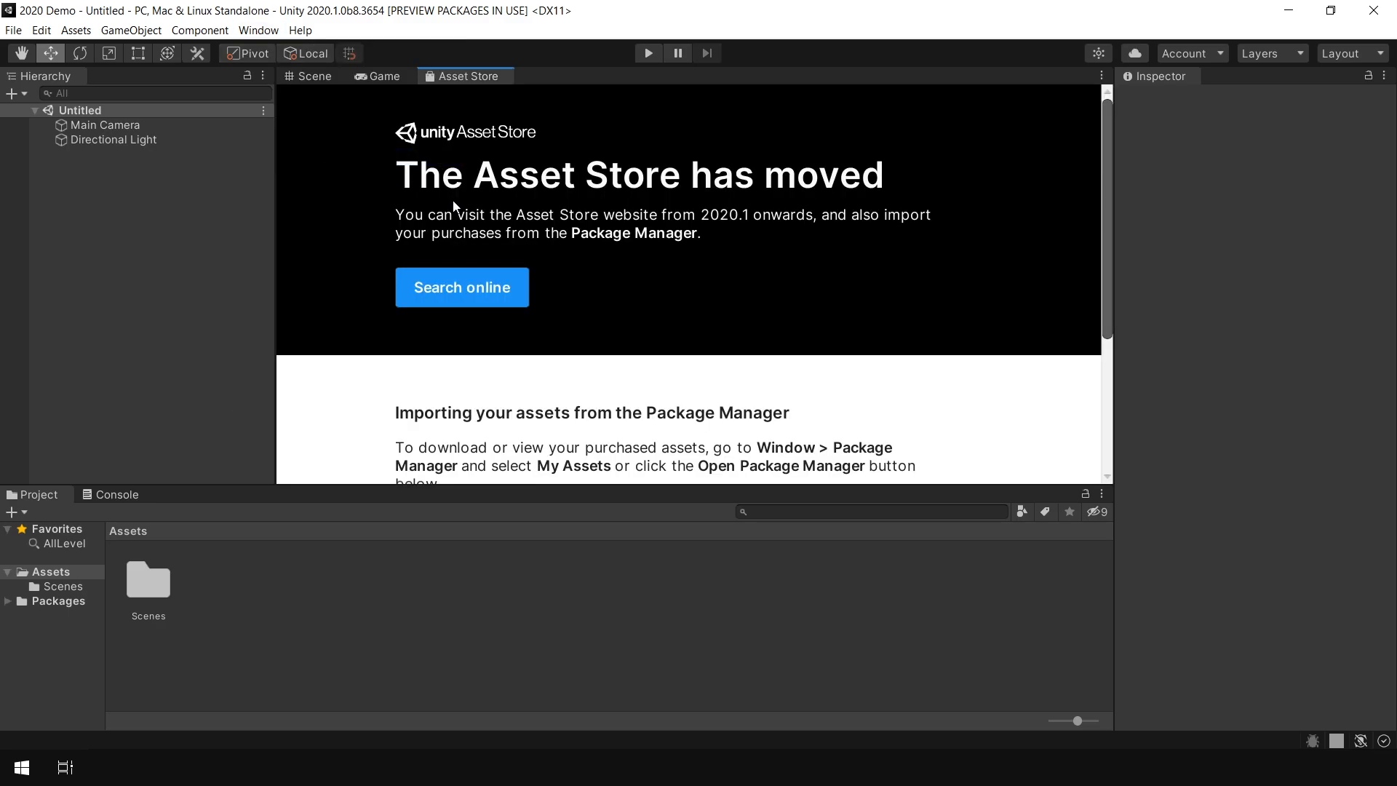
pyautogui.moveTo(658, 207)
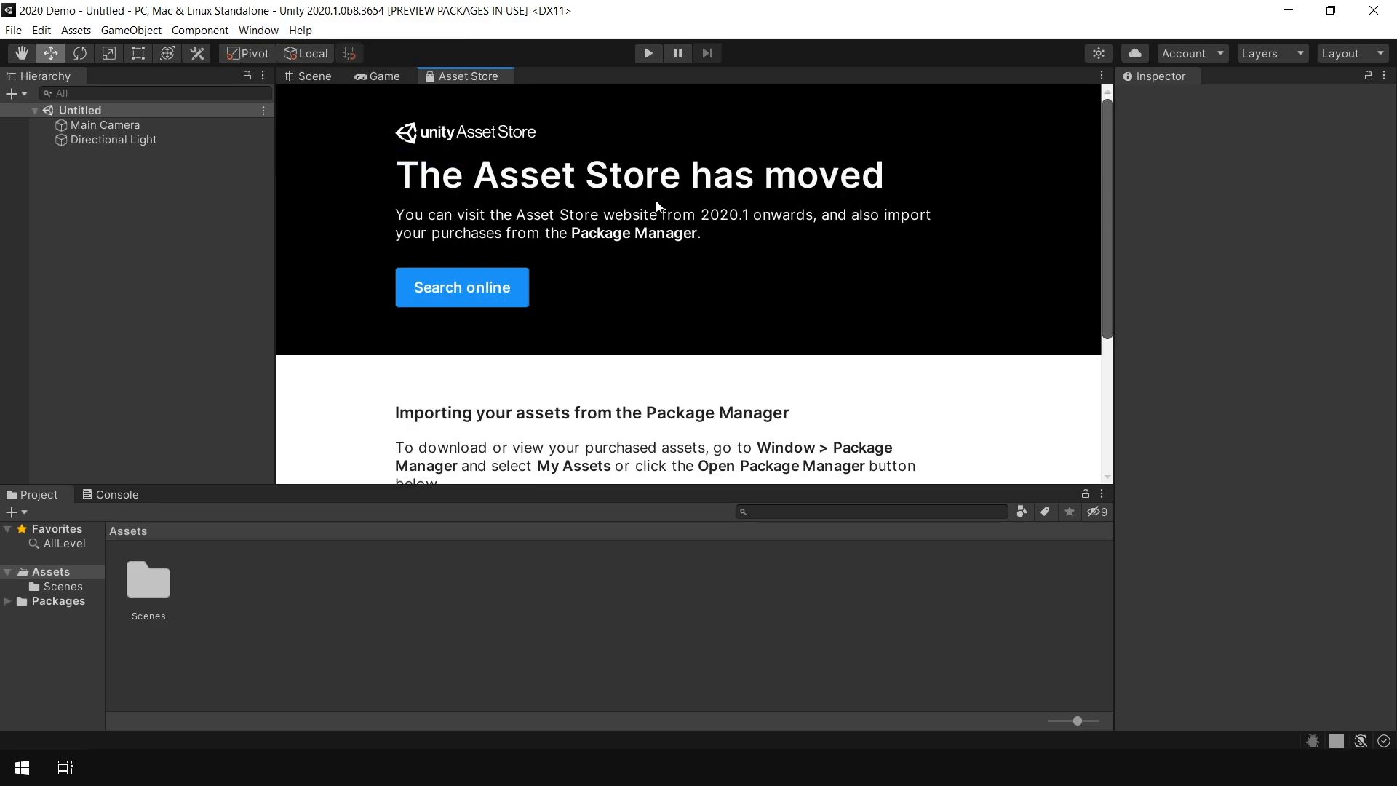
pyautogui.moveTo(748, 204)
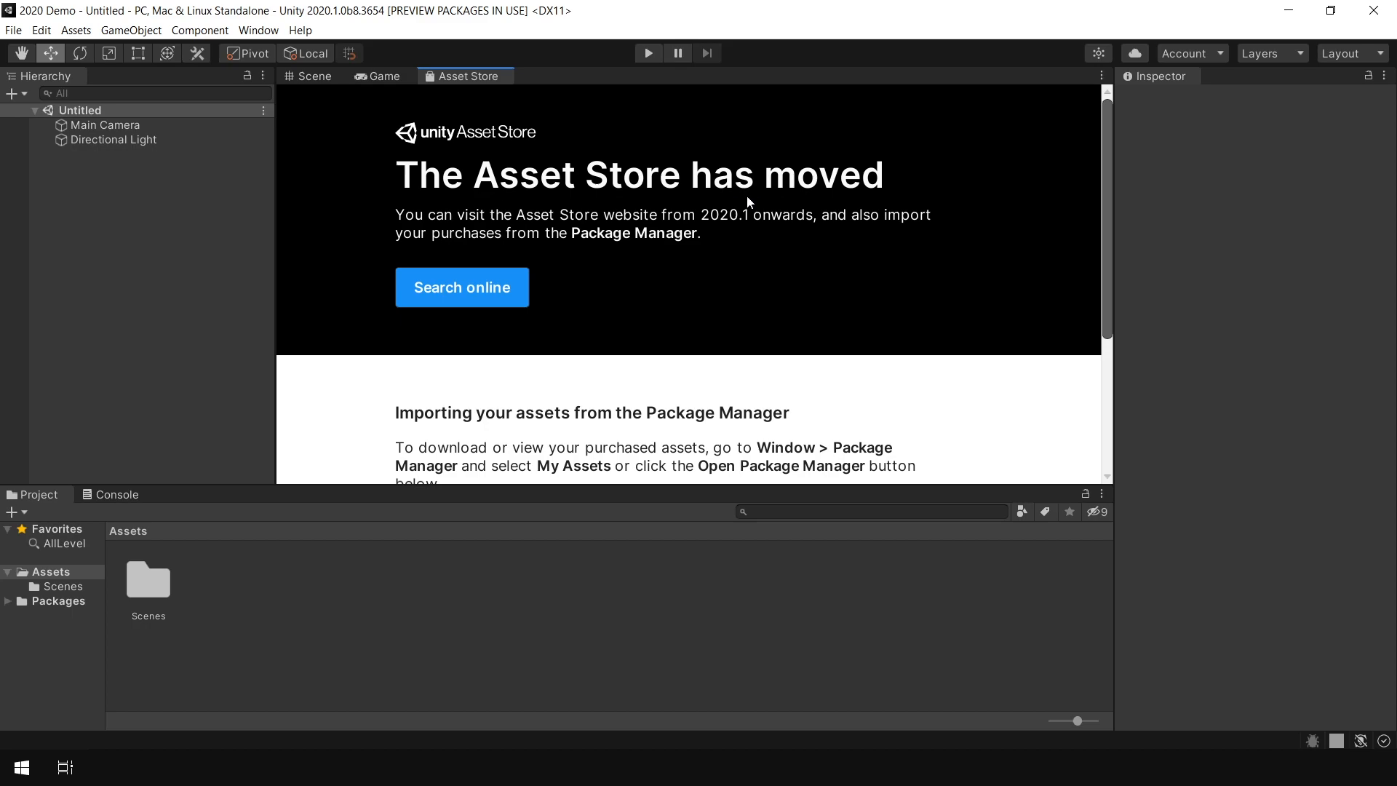
pyautogui.moveTo(767, 215)
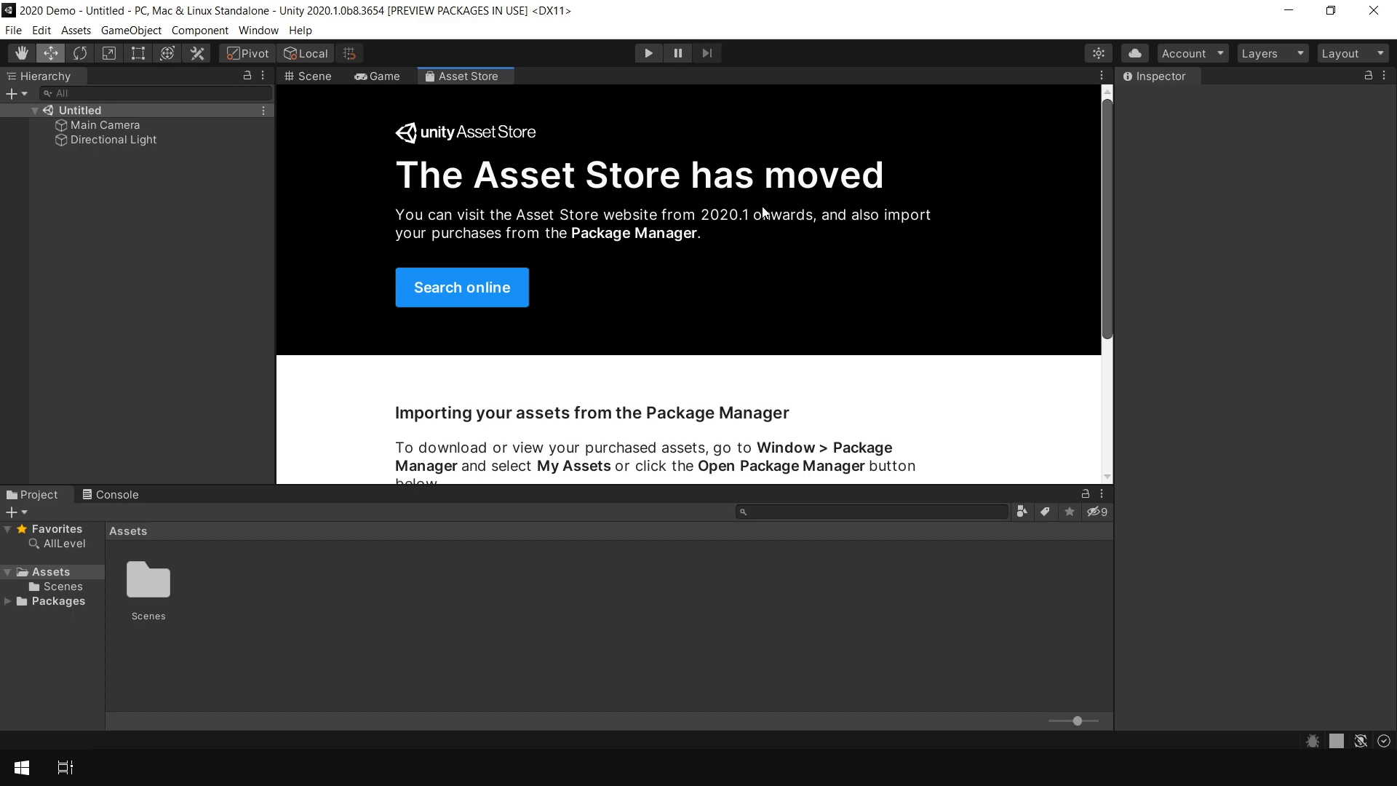
pyautogui.moveTo(542, 342)
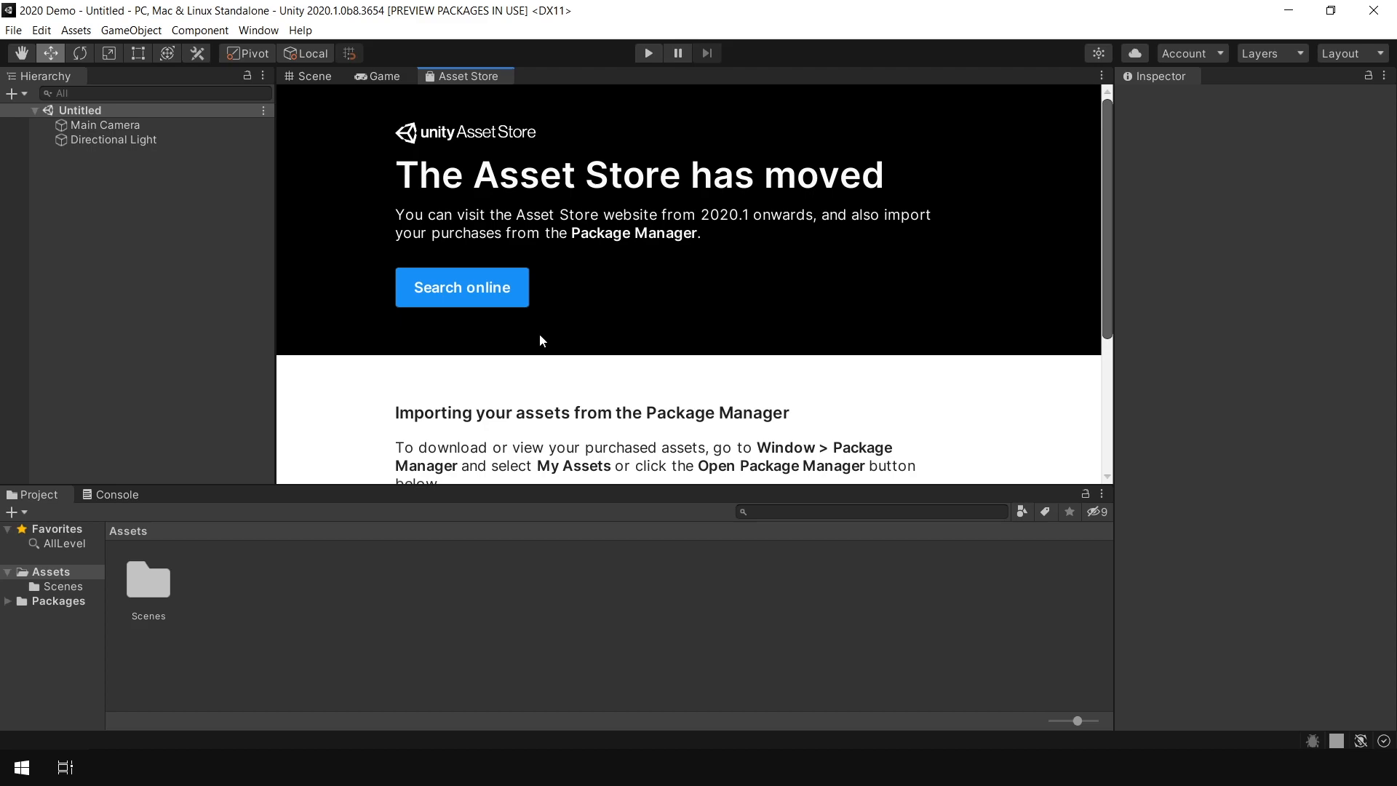
pyautogui.moveTo(469, 299)
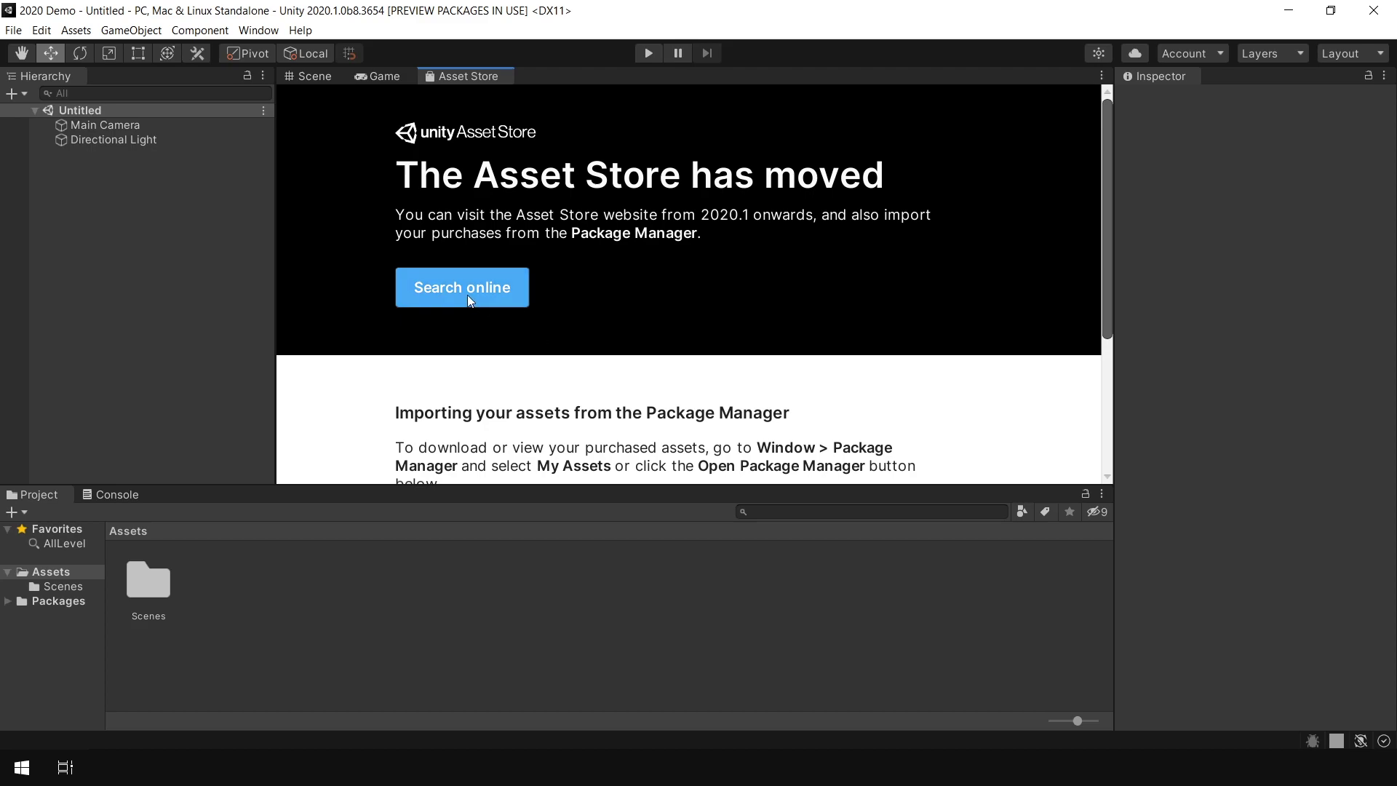
# Add Free Platform Game Assets to My Assets online and send it to Unity.
pyautogui.click(461, 287)
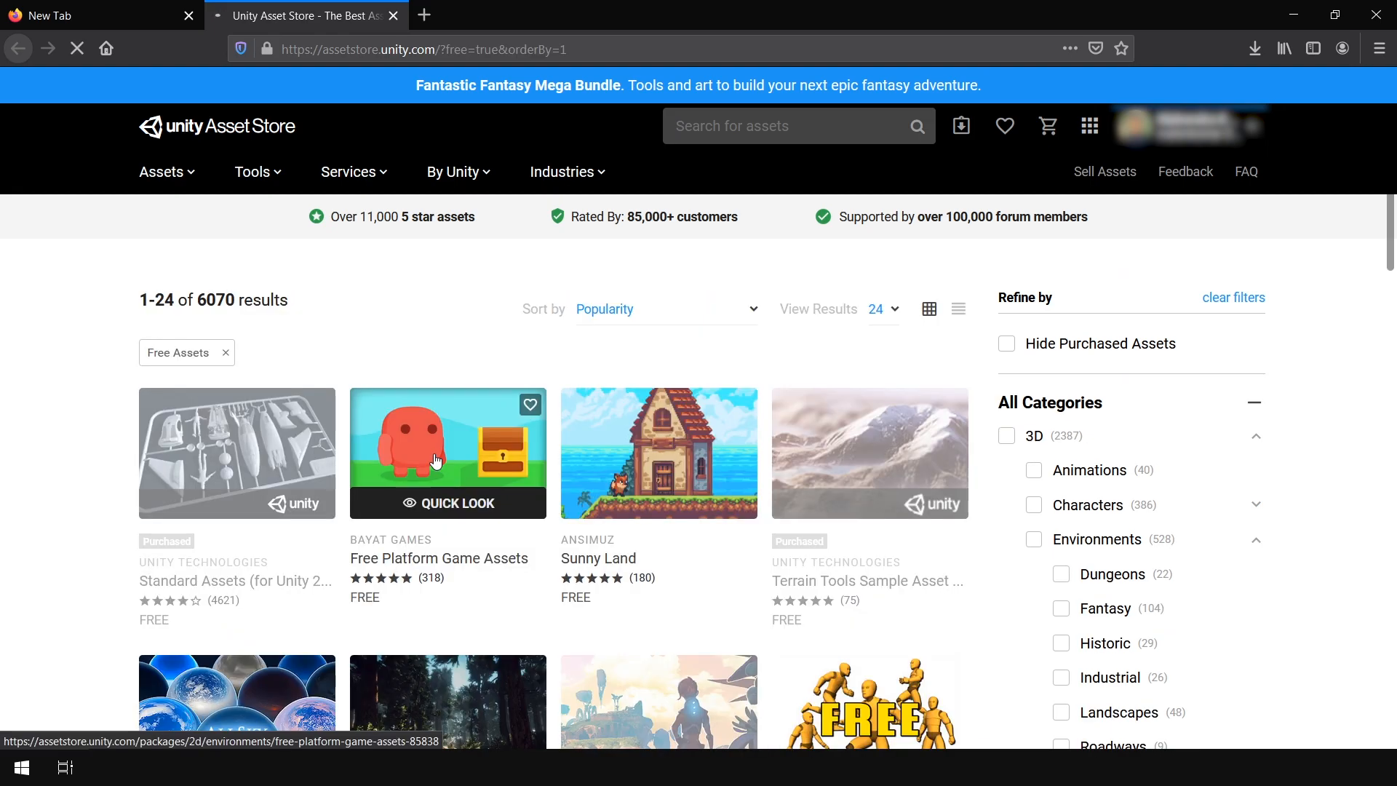
pyautogui.click(436, 460)
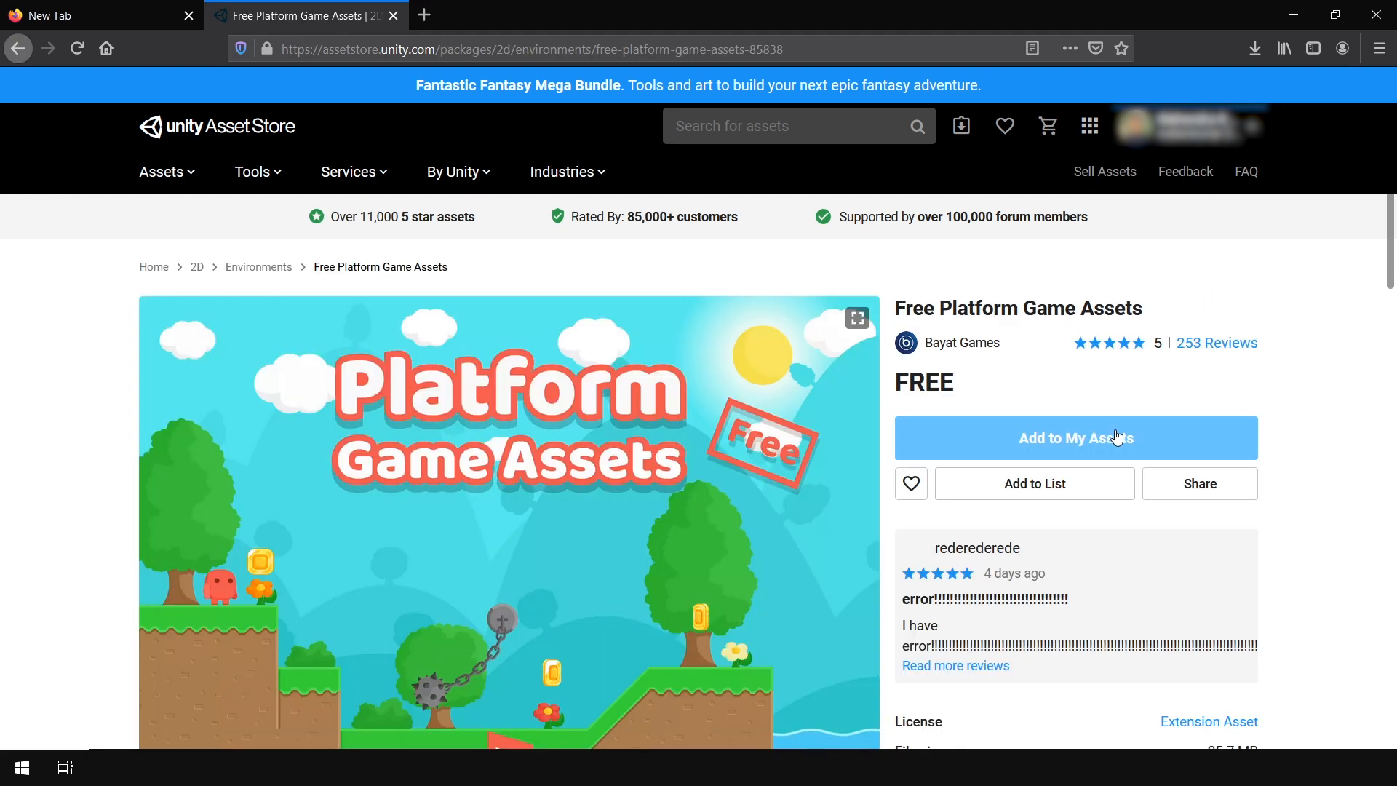
pyautogui.click(1076, 438)
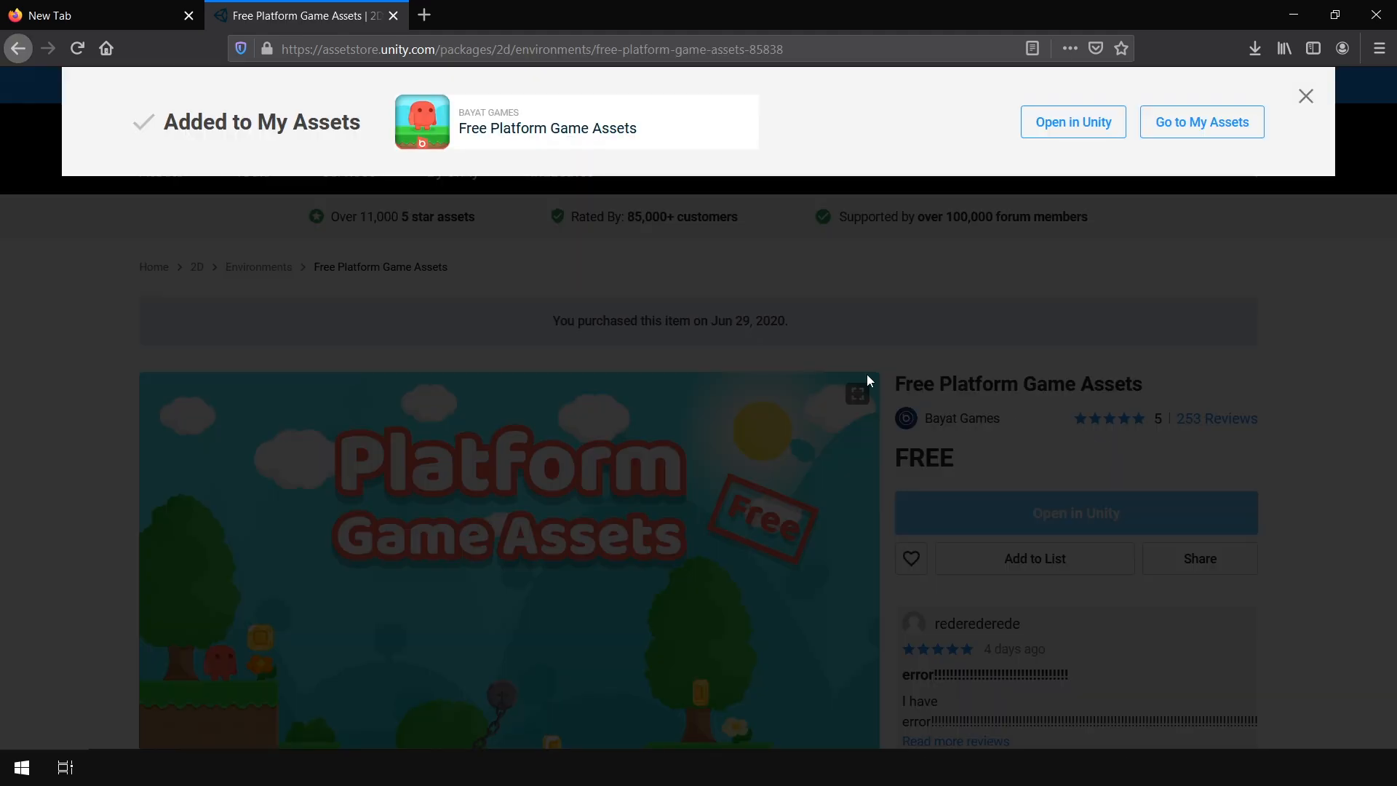
pyautogui.moveTo(1034, 167)
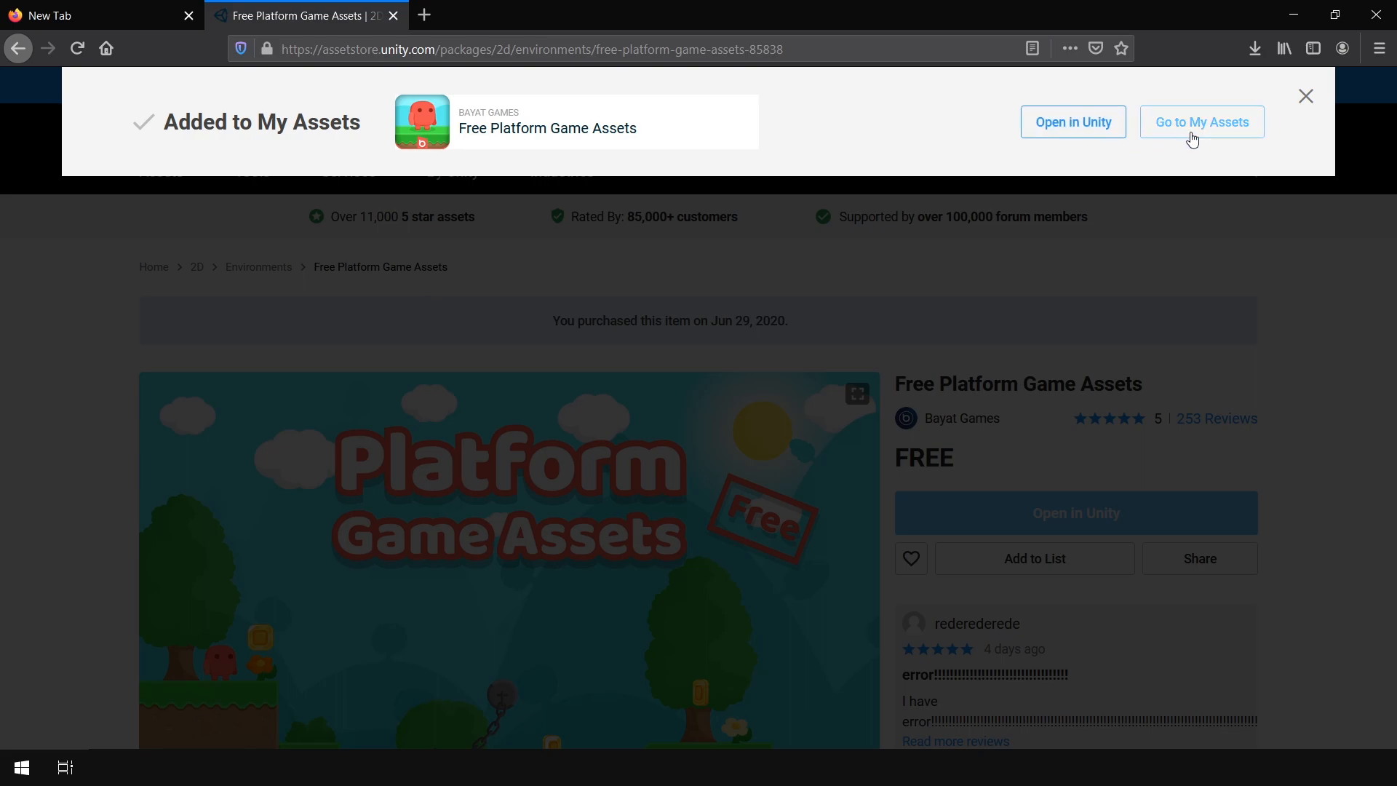
pyautogui.moveTo(1068, 140)
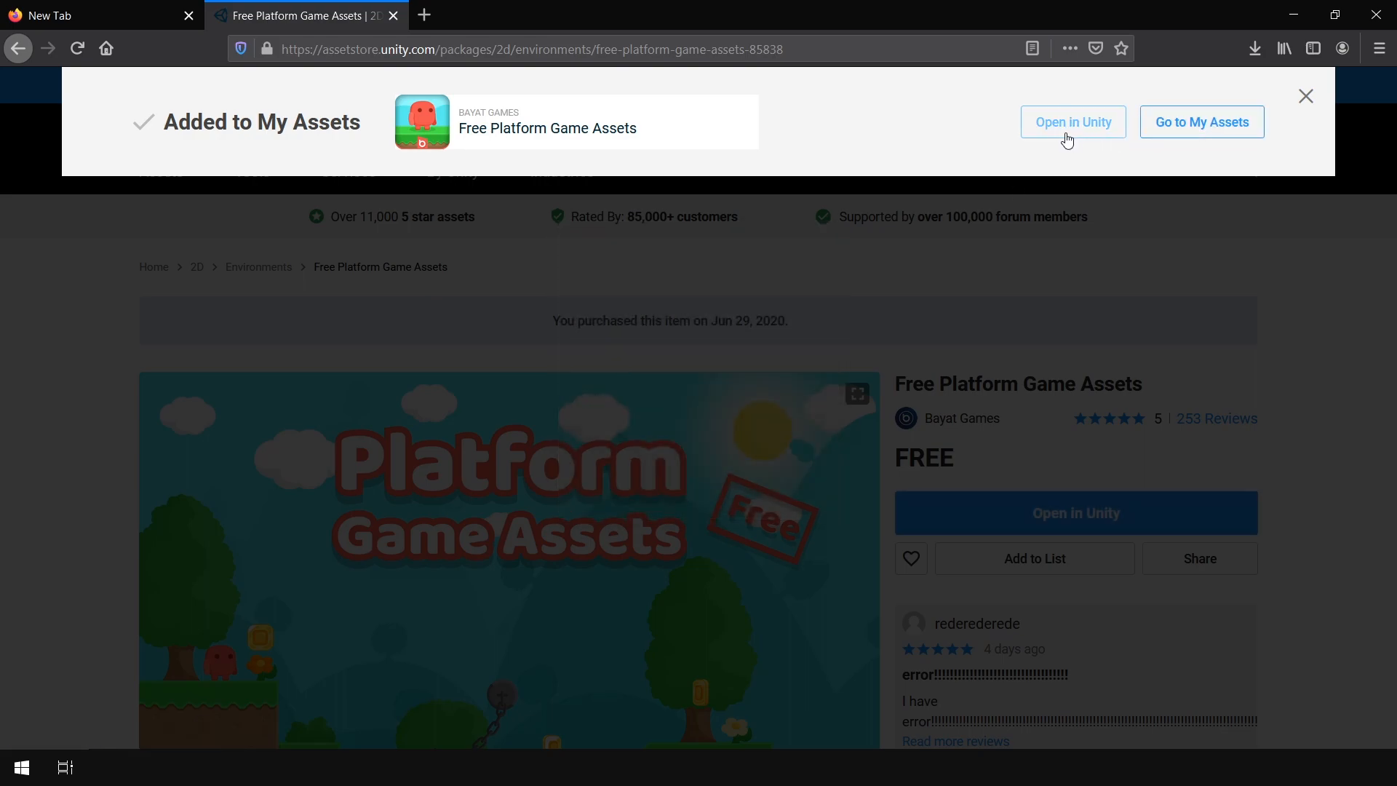
pyautogui.click(1073, 121)
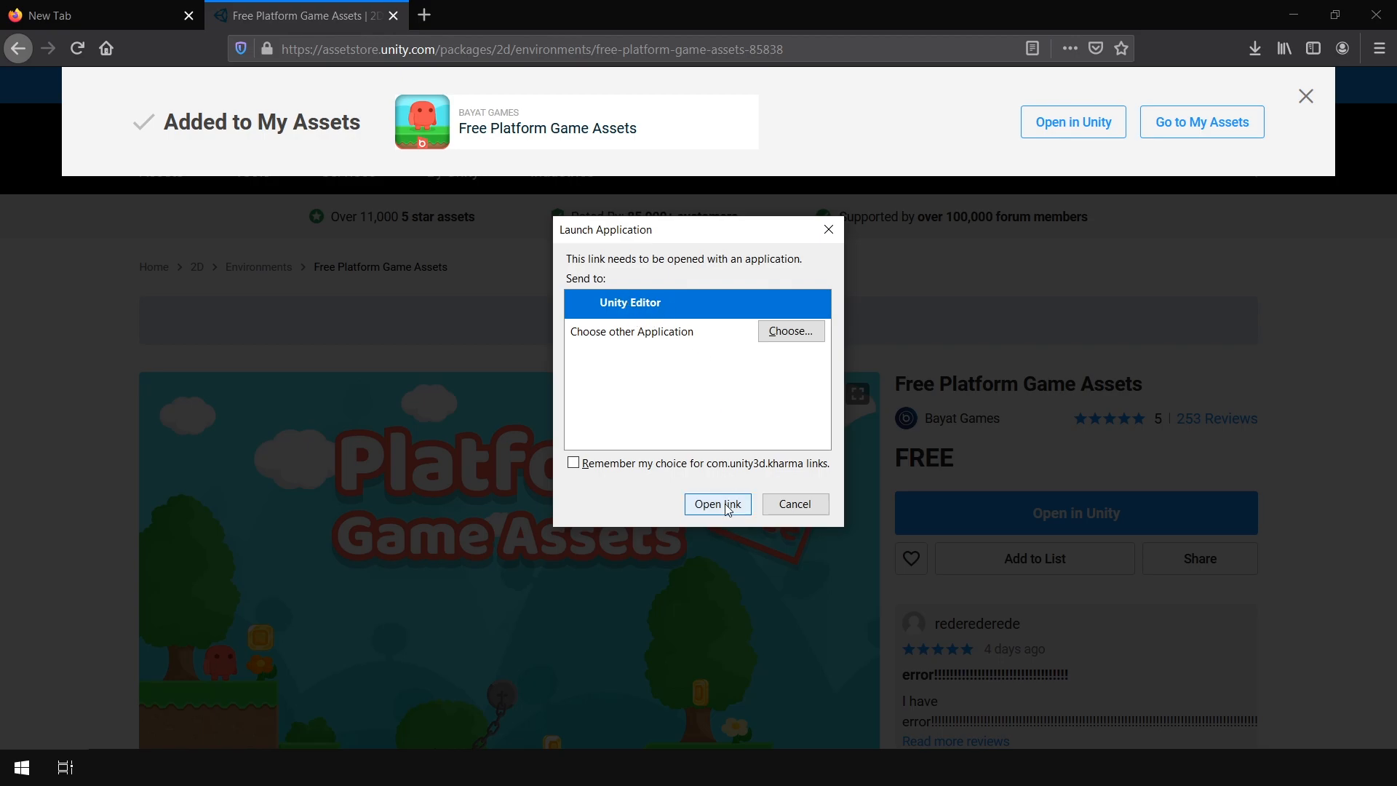
# Confirm the Unity link and download Free Platform Game Assets in Package Manager.
pyautogui.click(718, 504)
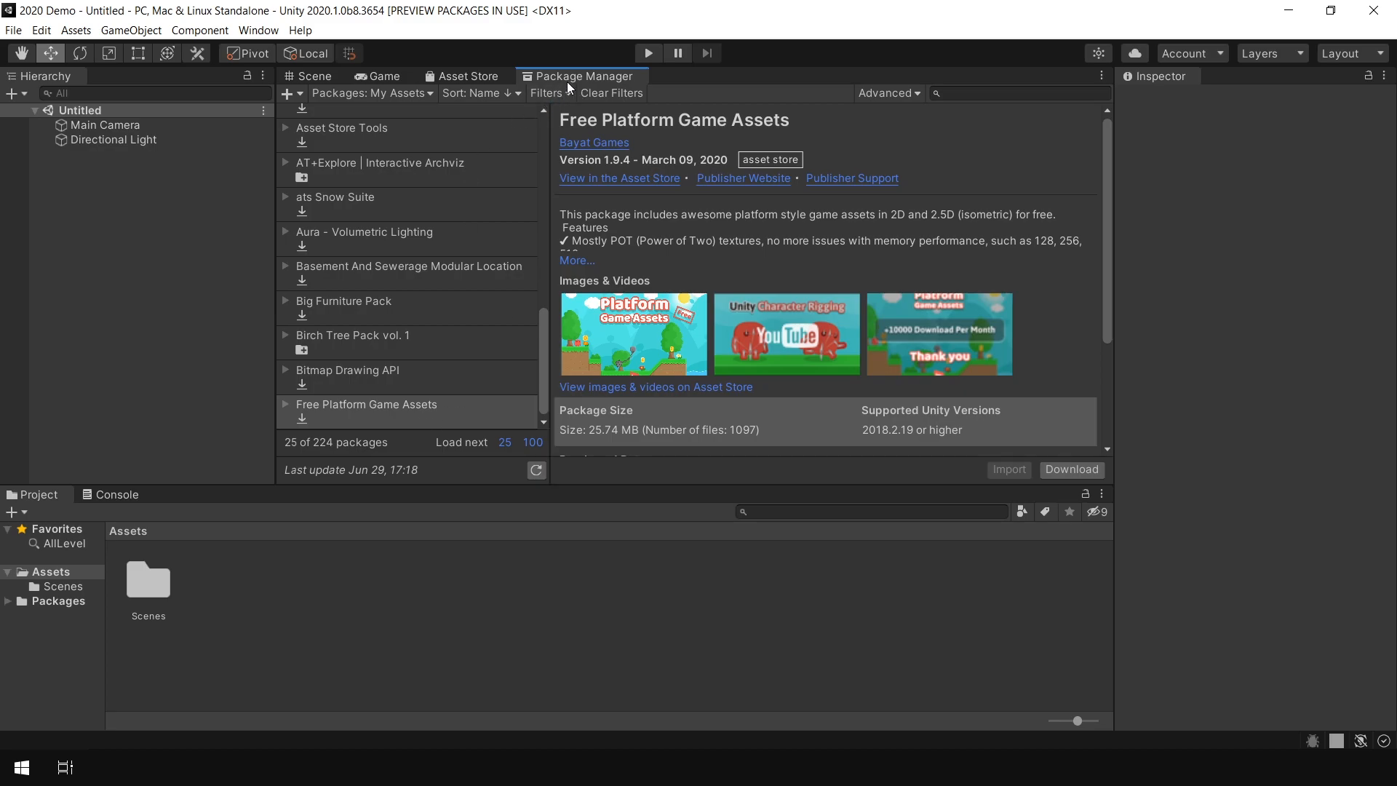
pyautogui.click(462, 75)
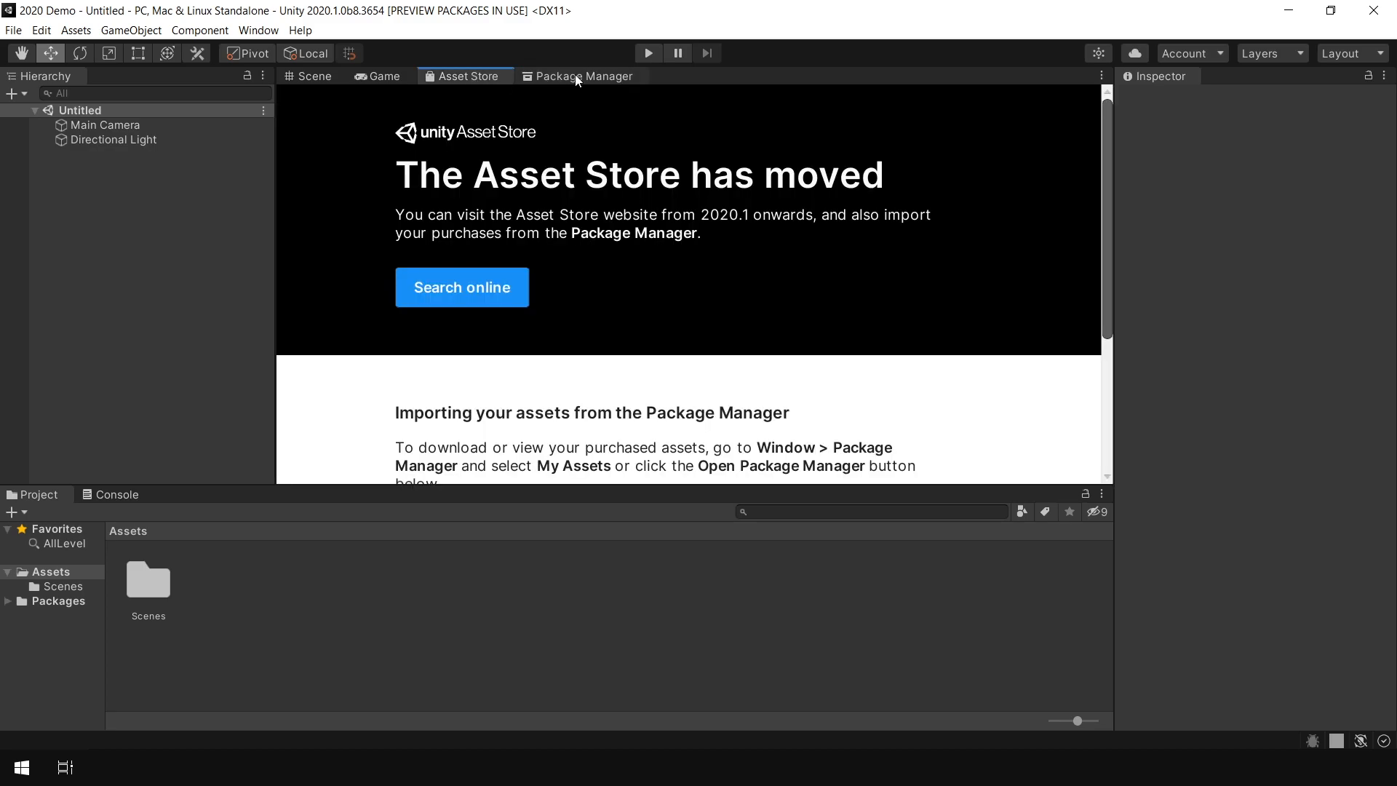
pyautogui.click(584, 76)
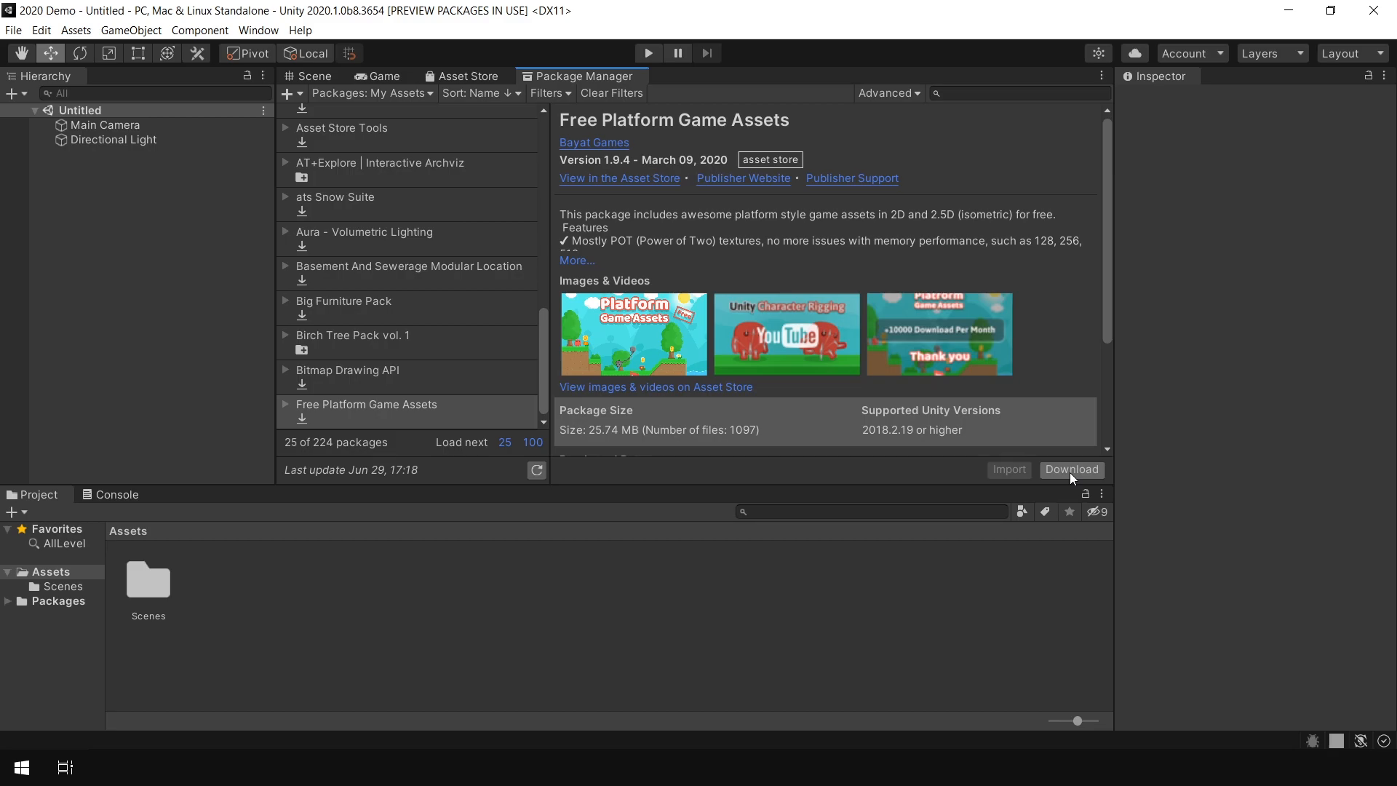
pyautogui.click(1071, 469)
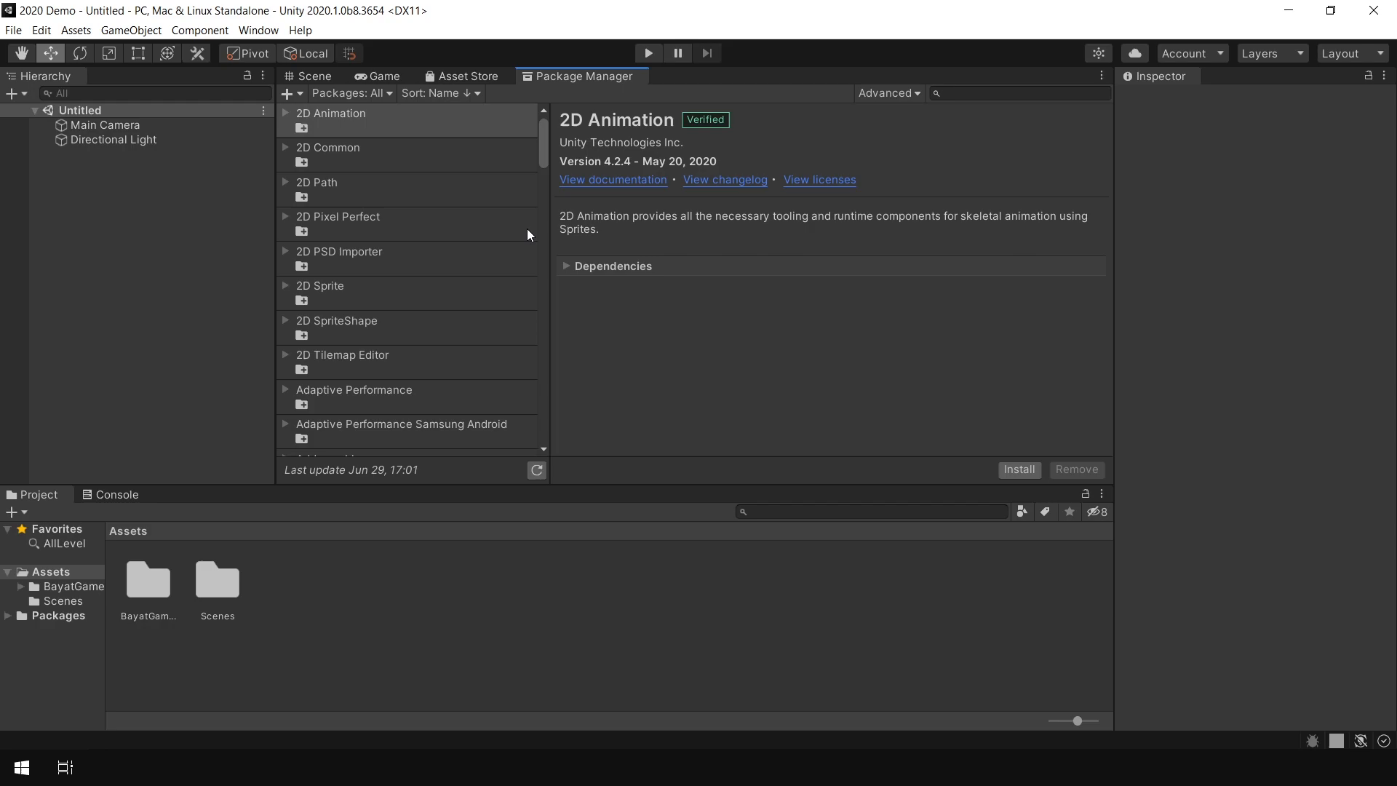
pyautogui.moveTo(541, 152)
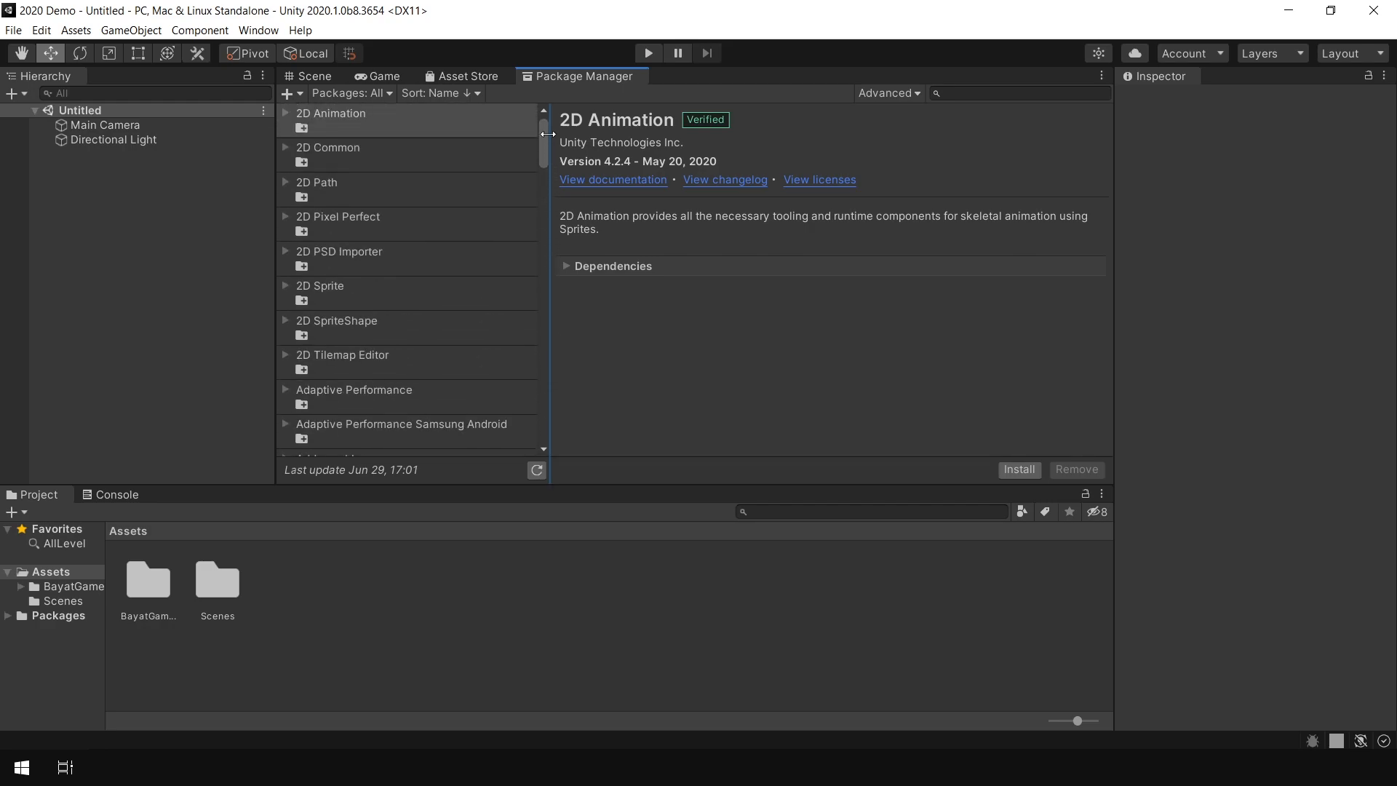
pyautogui.moveTo(472, 211)
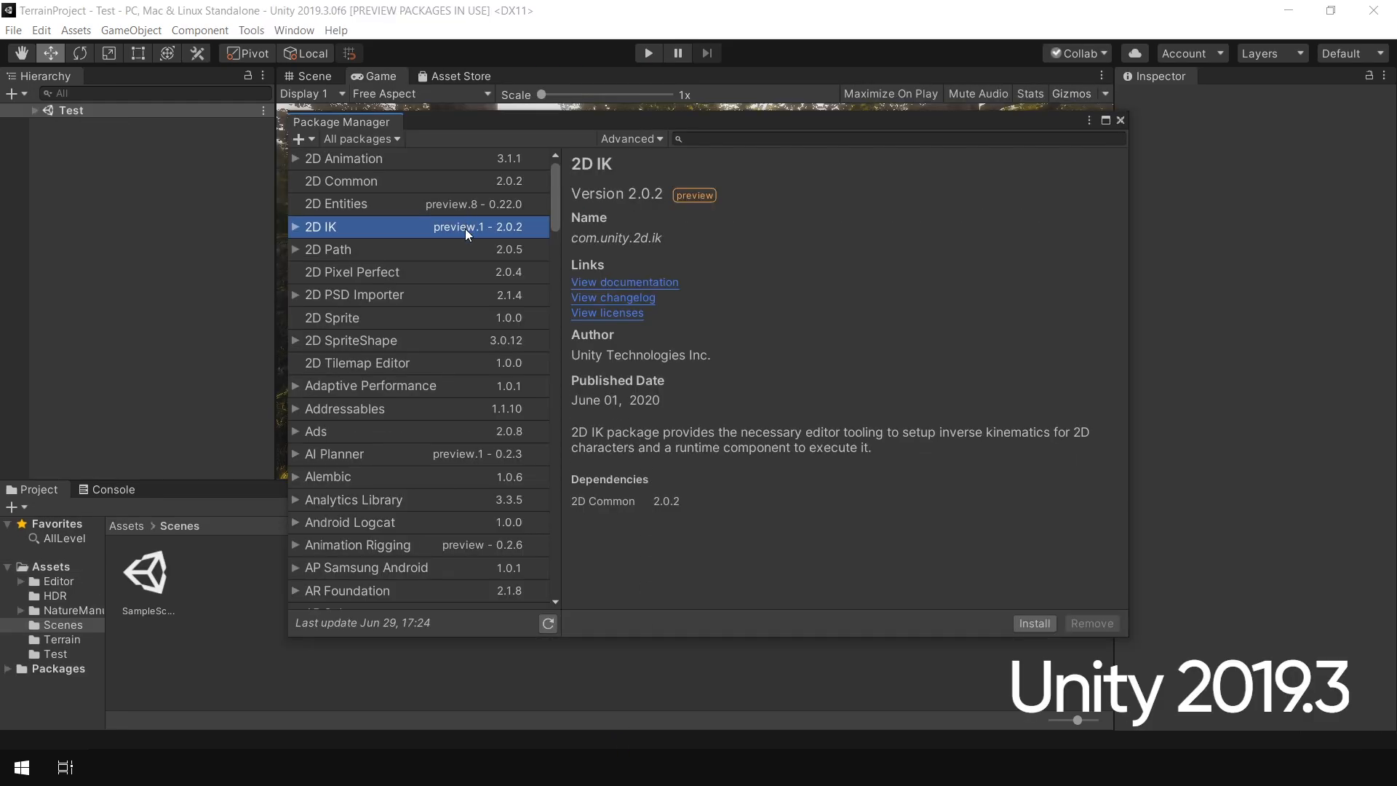
# Inspect the Animation Rigging and 2D IK preview packages and open Advanced options.
pyautogui.click(357, 545)
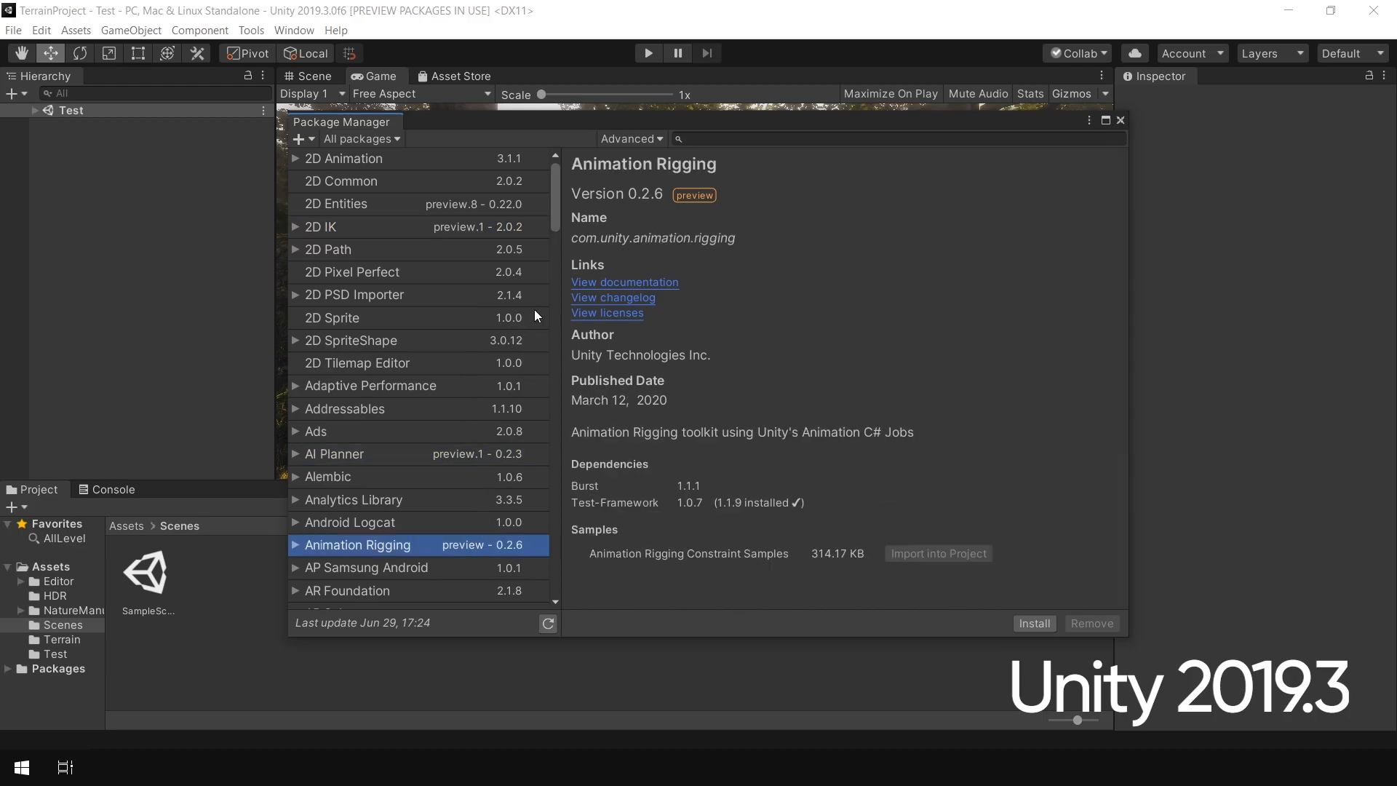
pyautogui.click(320, 226)
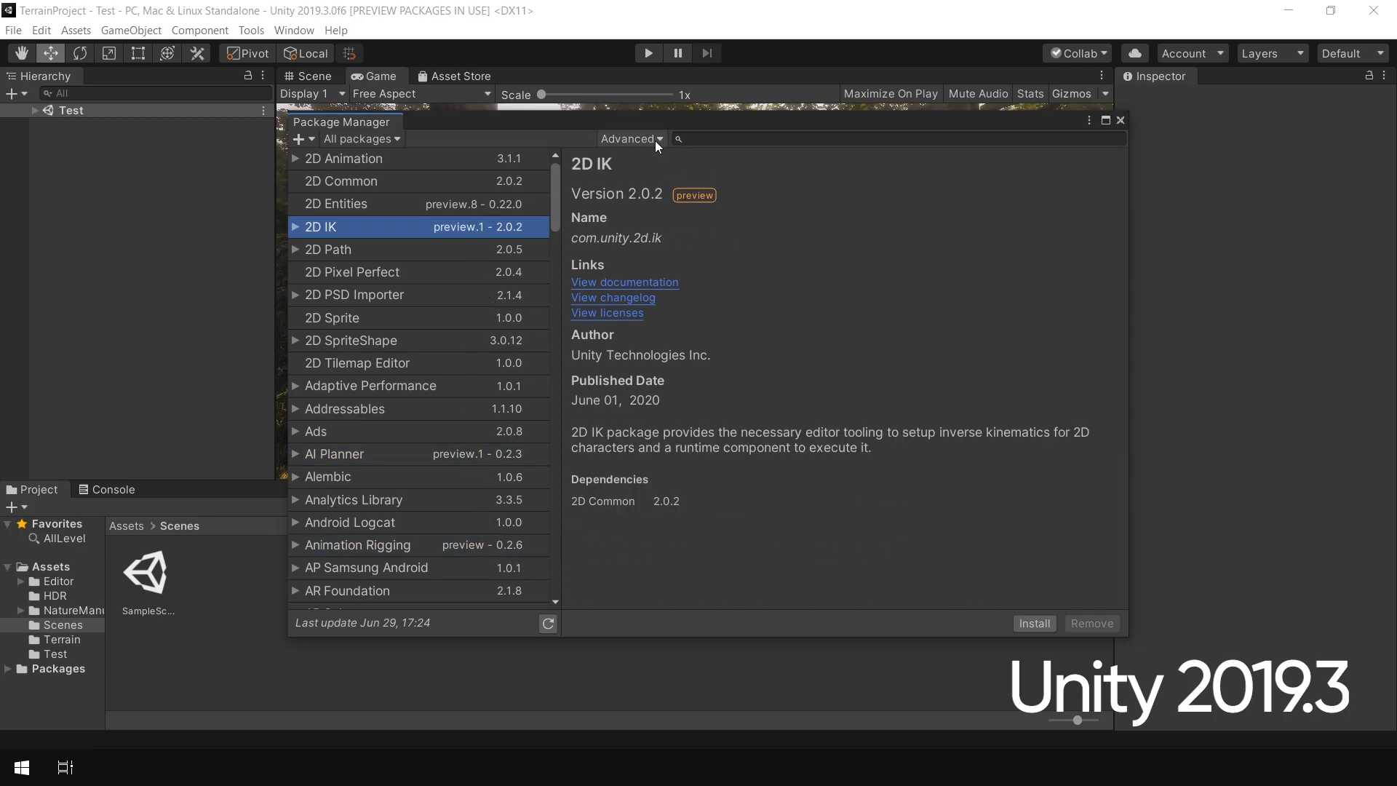
pyautogui.click(632, 139)
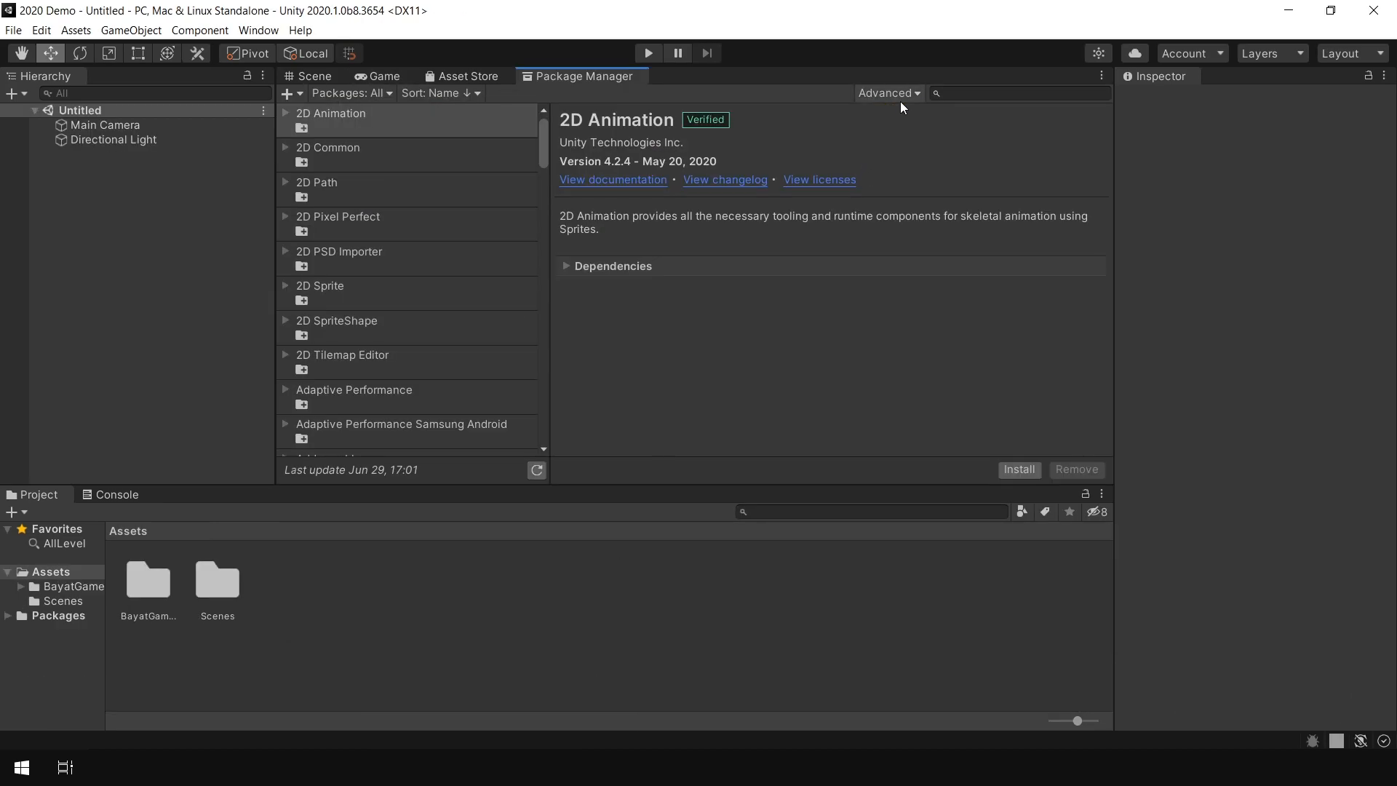
pyautogui.click(888, 93)
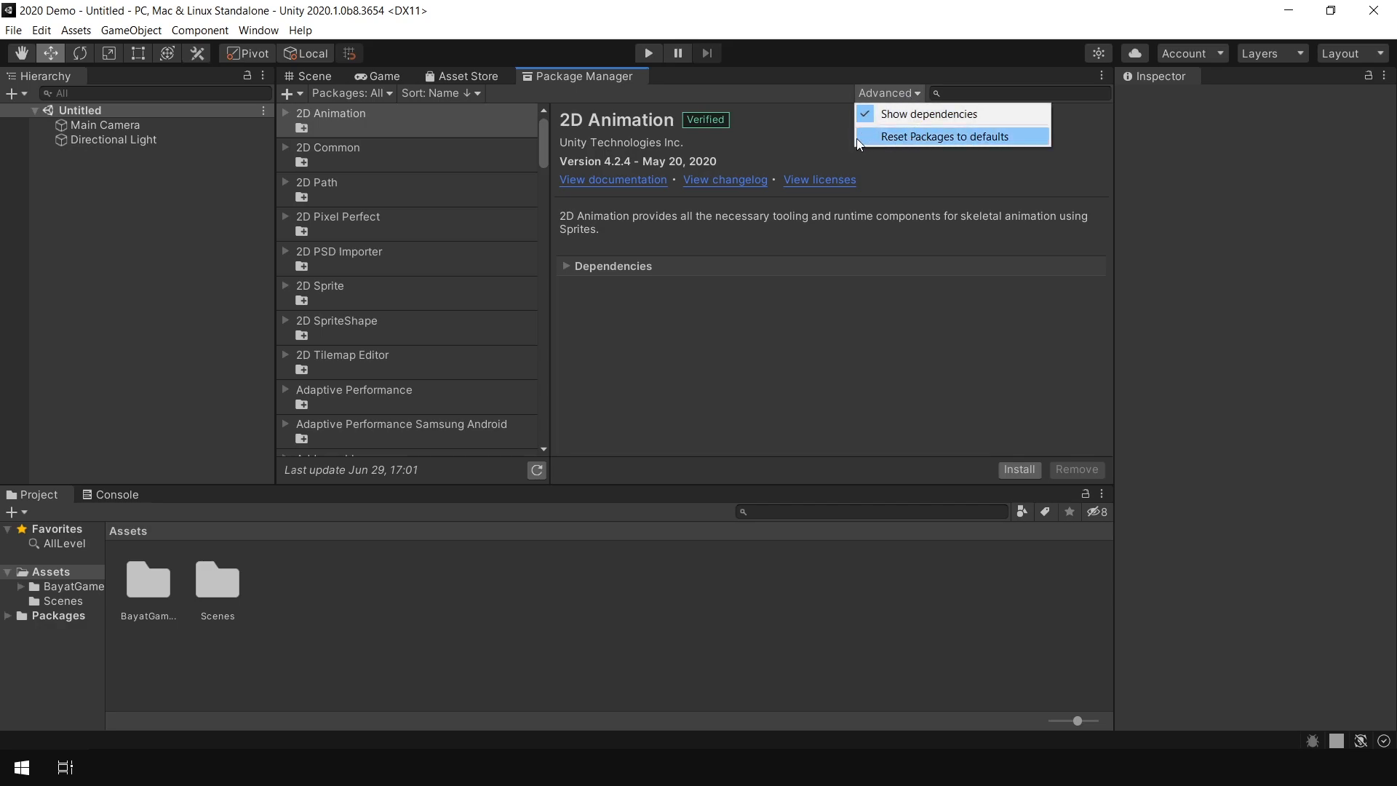
pyautogui.moveTo(961, 163)
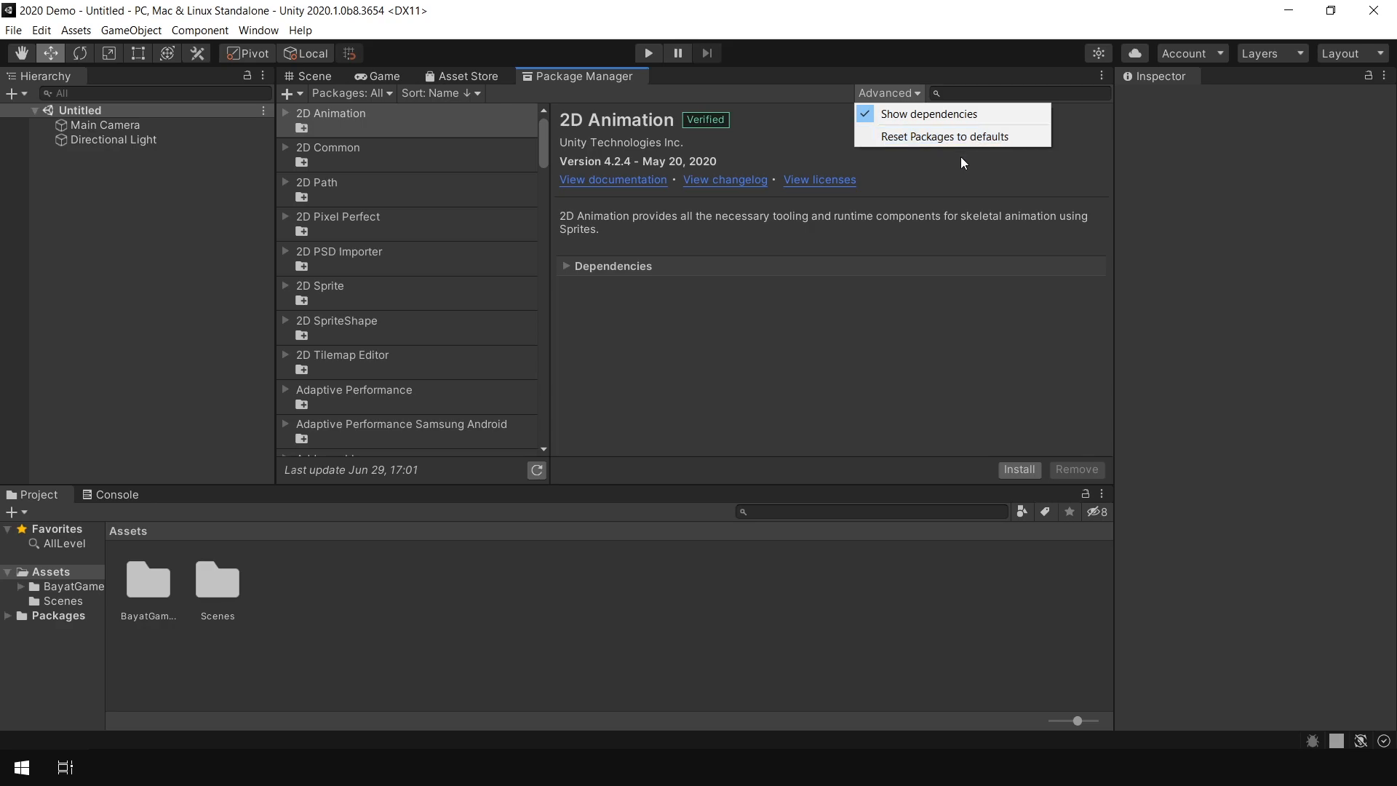
pyautogui.moveTo(950, 178)
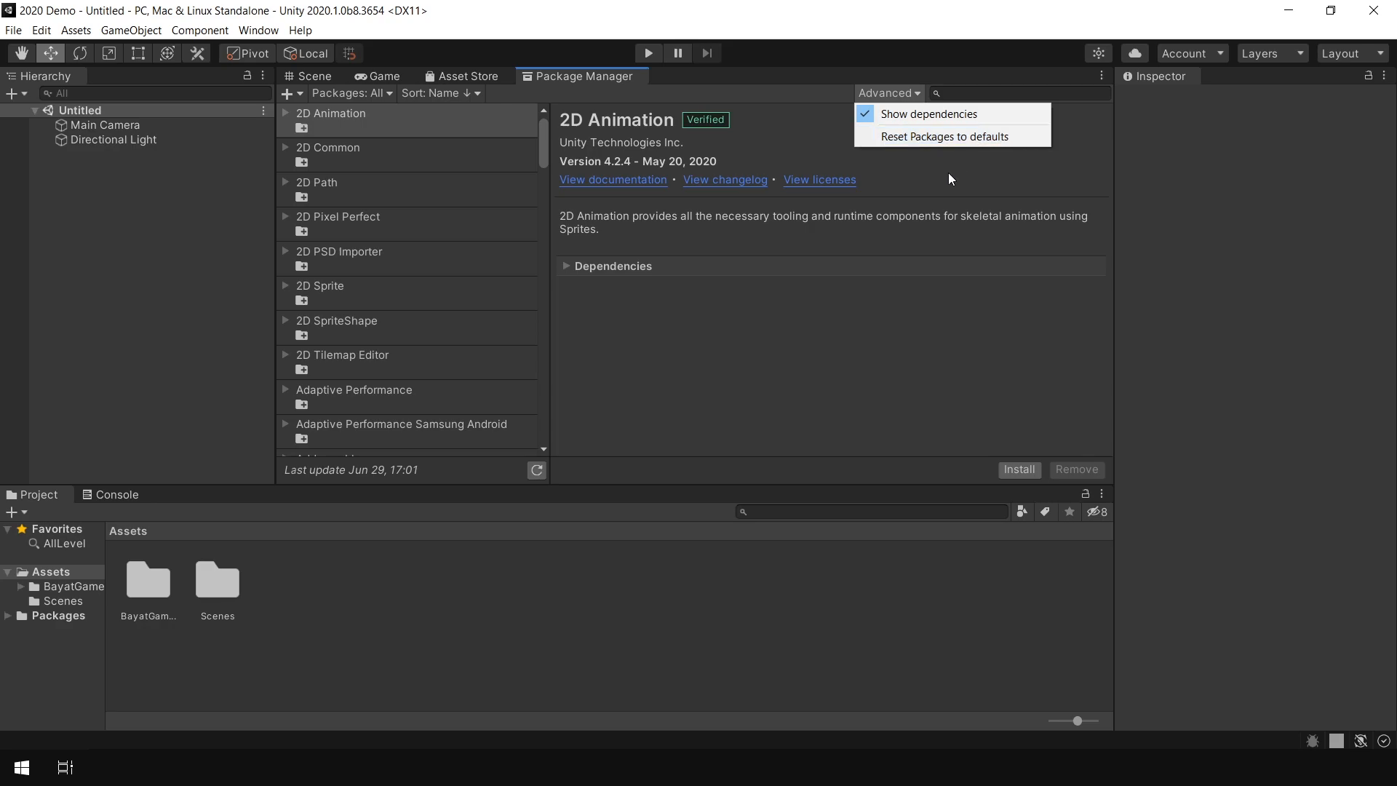
pyautogui.click(516, 263)
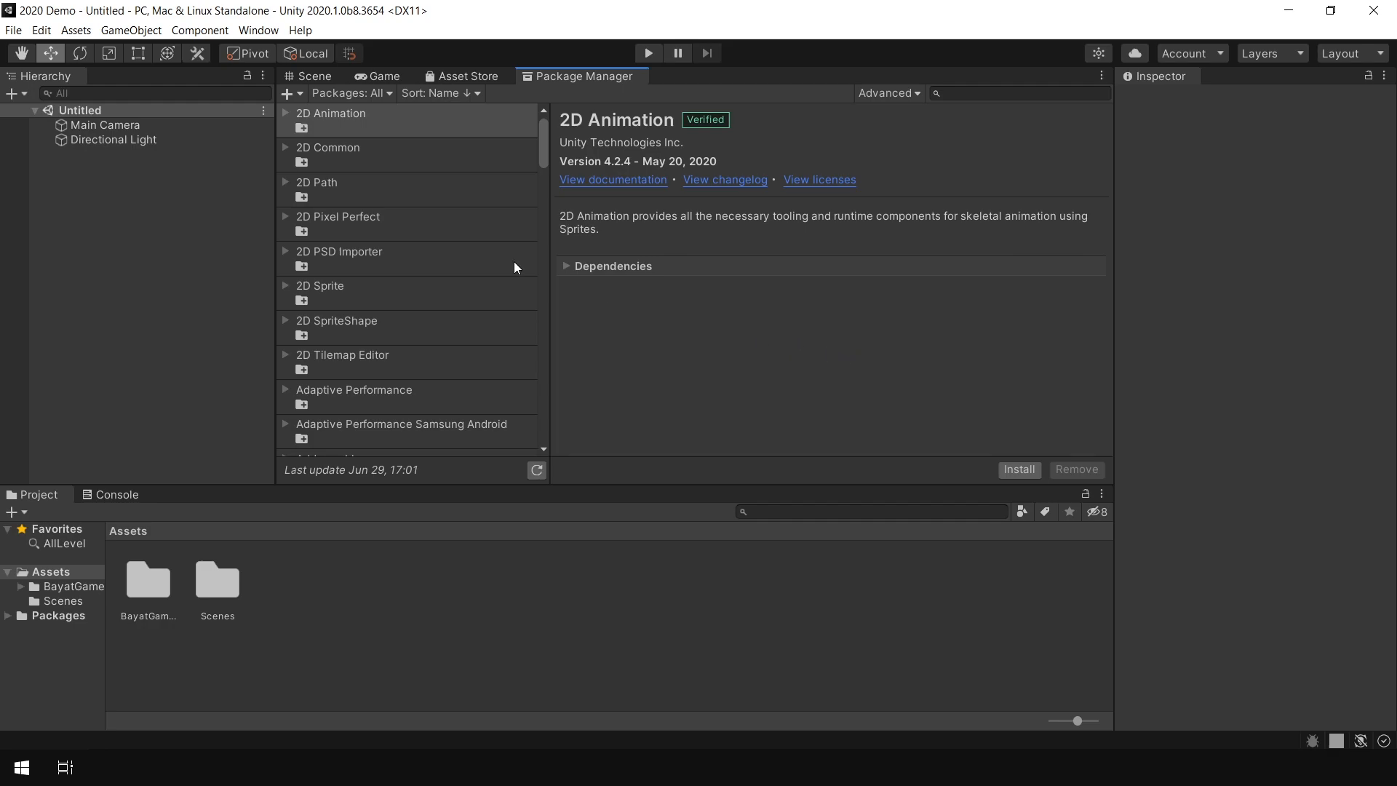
# Tick Enable Preview Packages in Project Settings' Package Manager section.
pyautogui.click(42, 30)
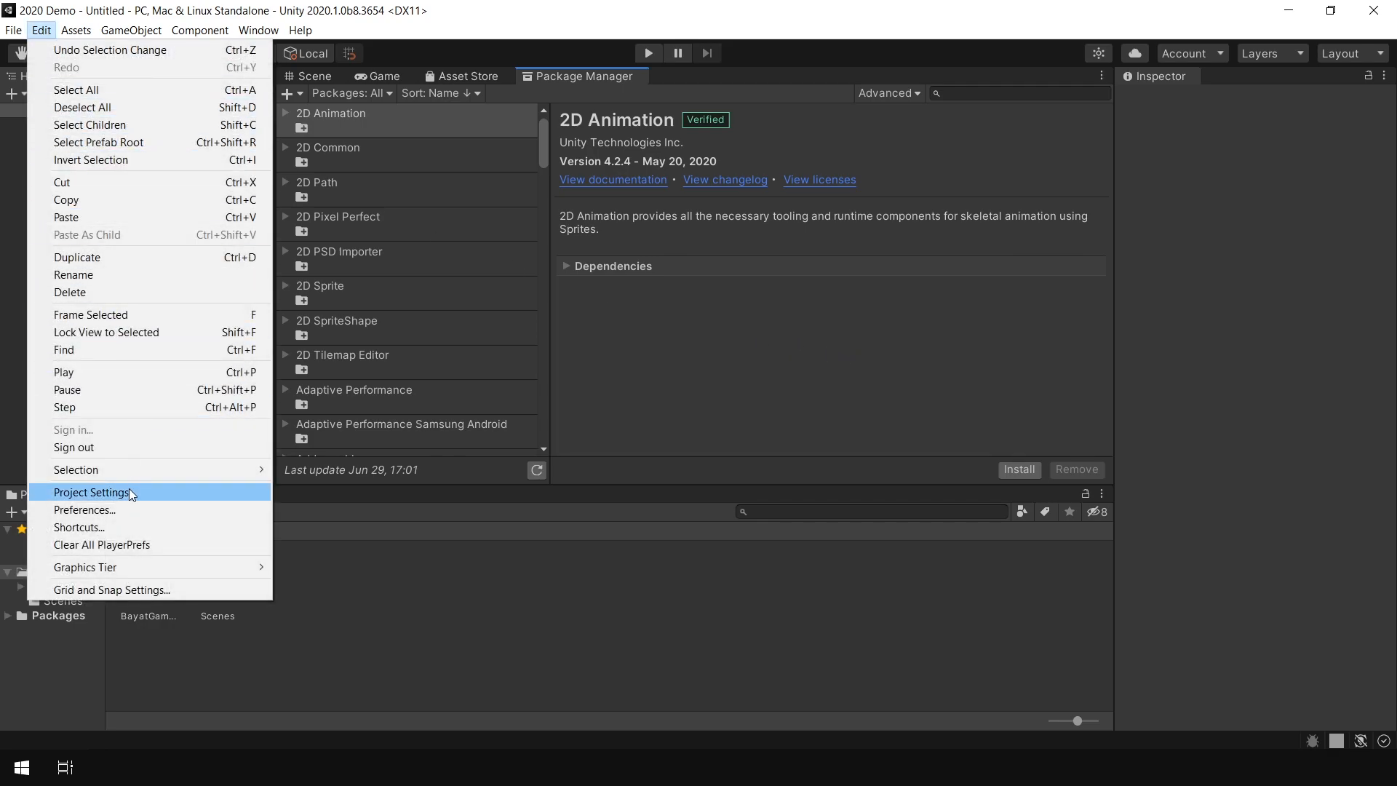
pyautogui.click(91, 493)
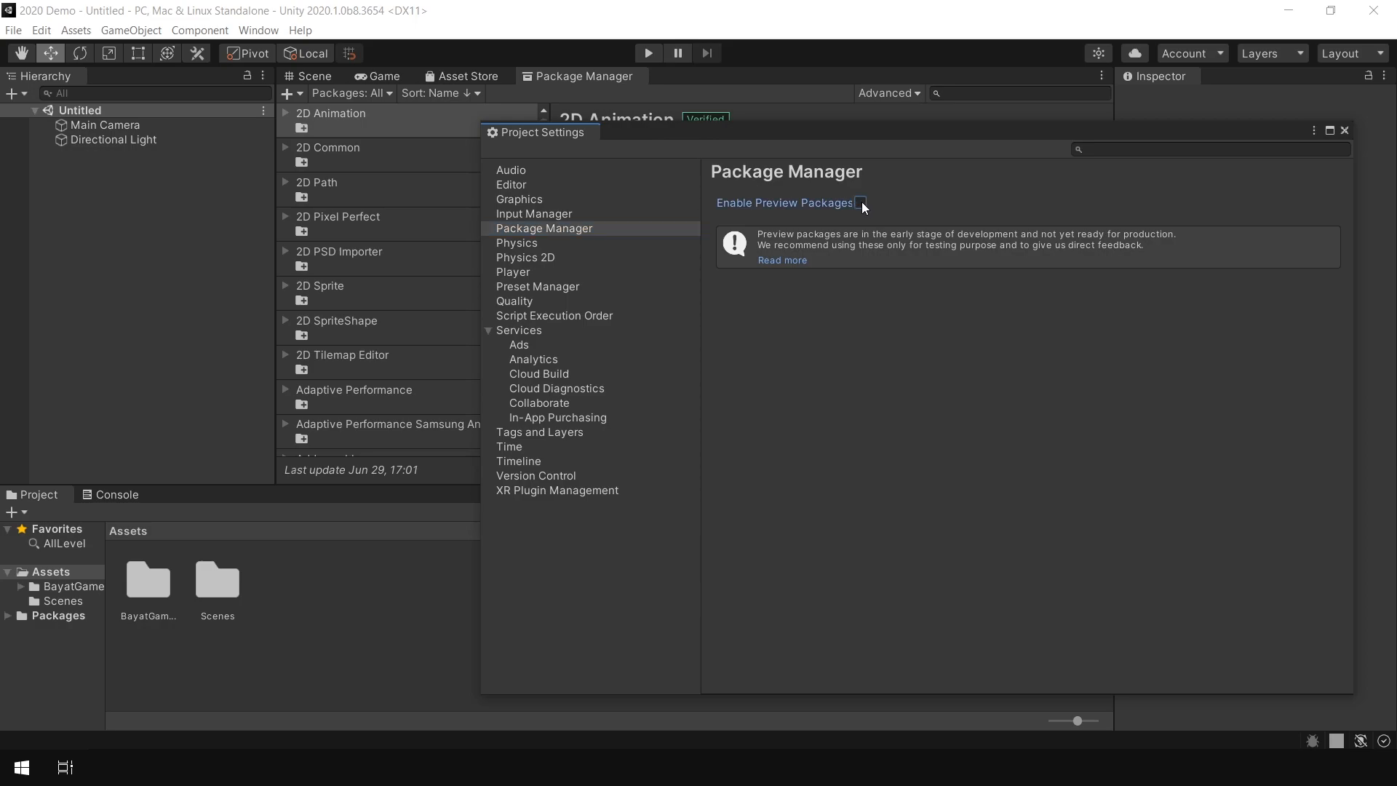
pyautogui.click(861, 203)
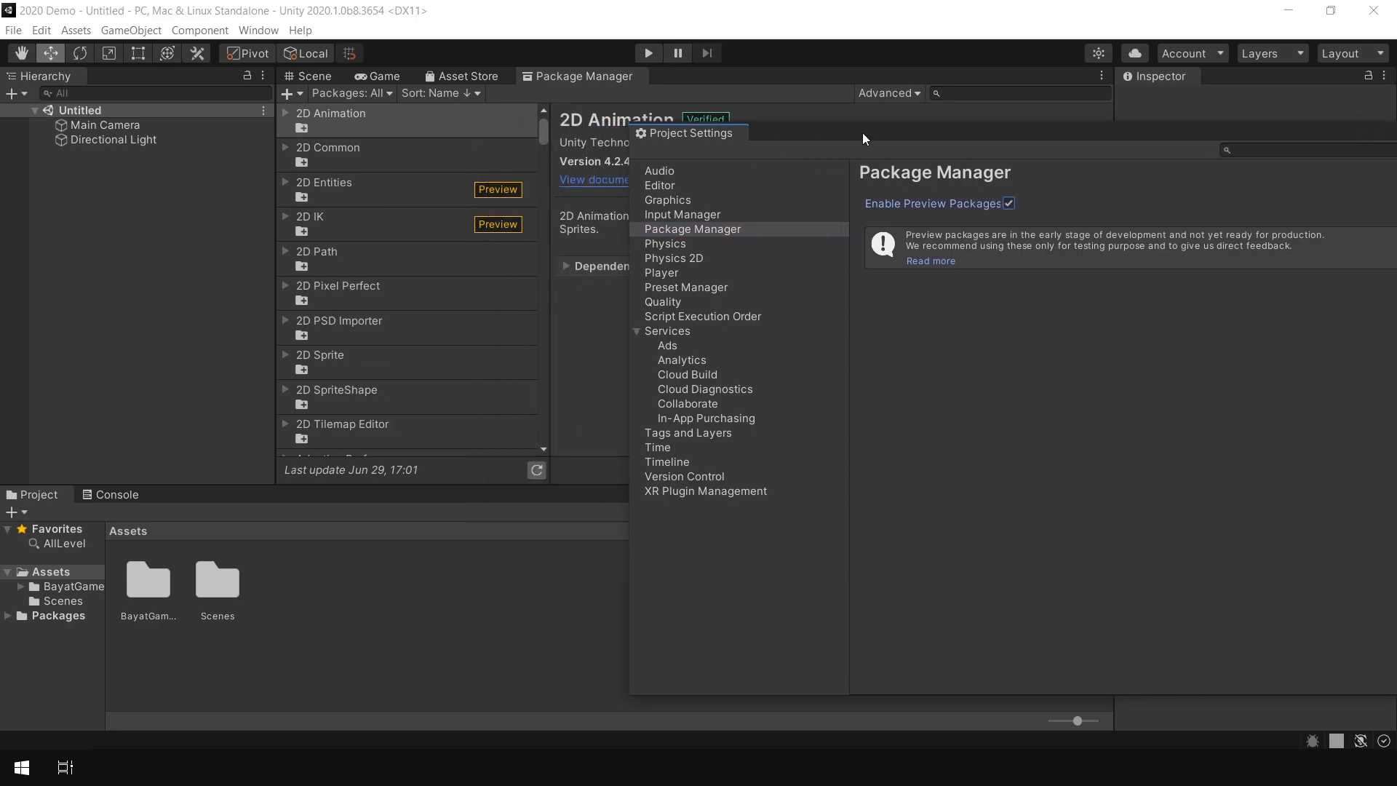